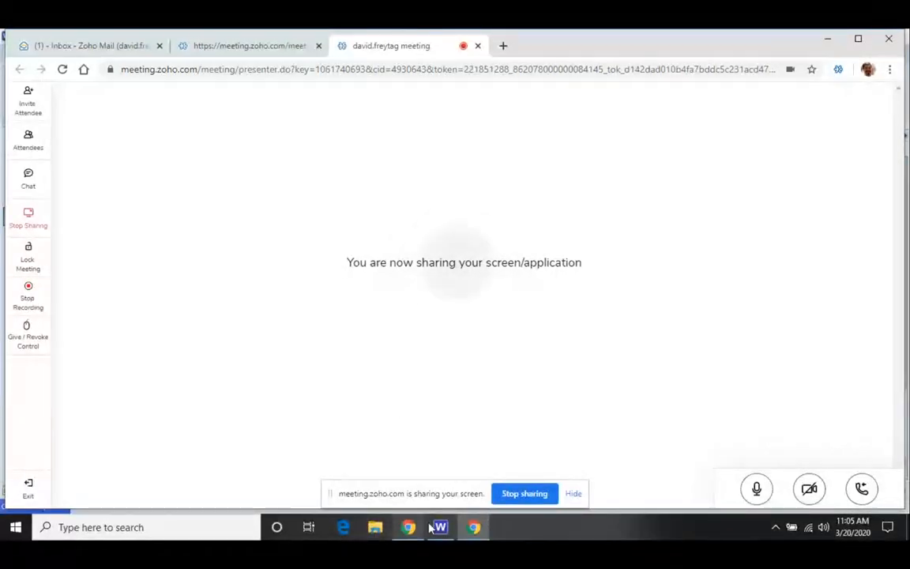
Run the VERIFICATION - All query, listing all 22 verification items from VER-1 onward.
{"action": "left_click", "coordinate": [439, 528]}
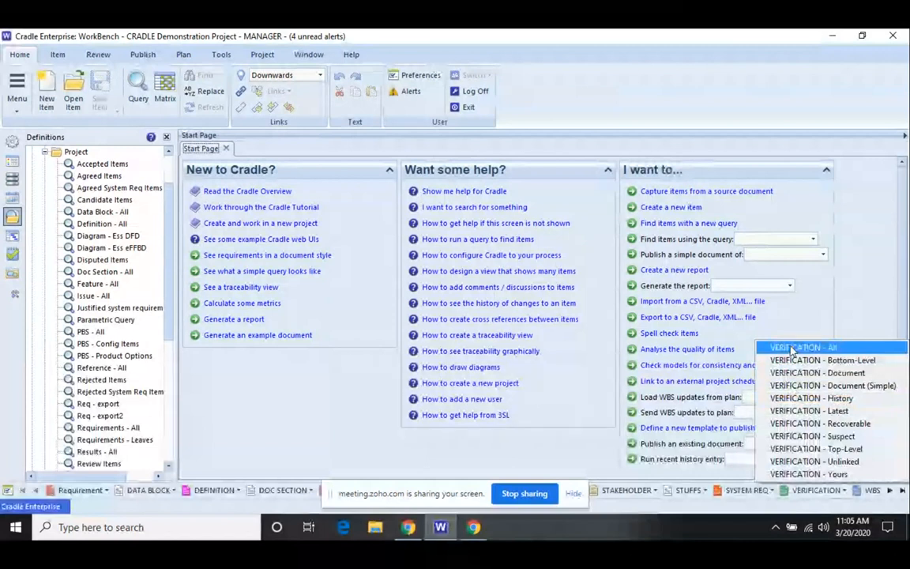
{"action": "left_click", "coordinate": [802, 348]}
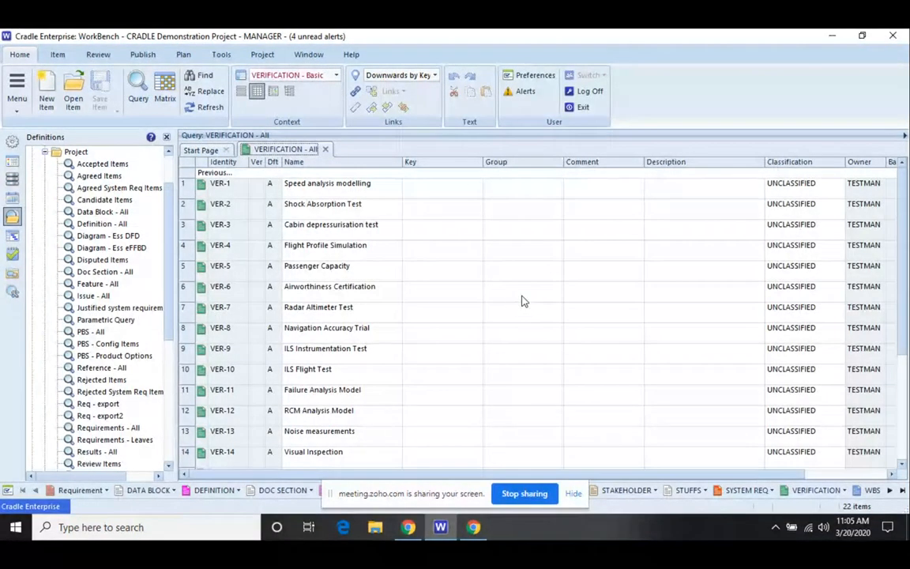
{"action": "mouse_move", "coordinate": [417, 319]}
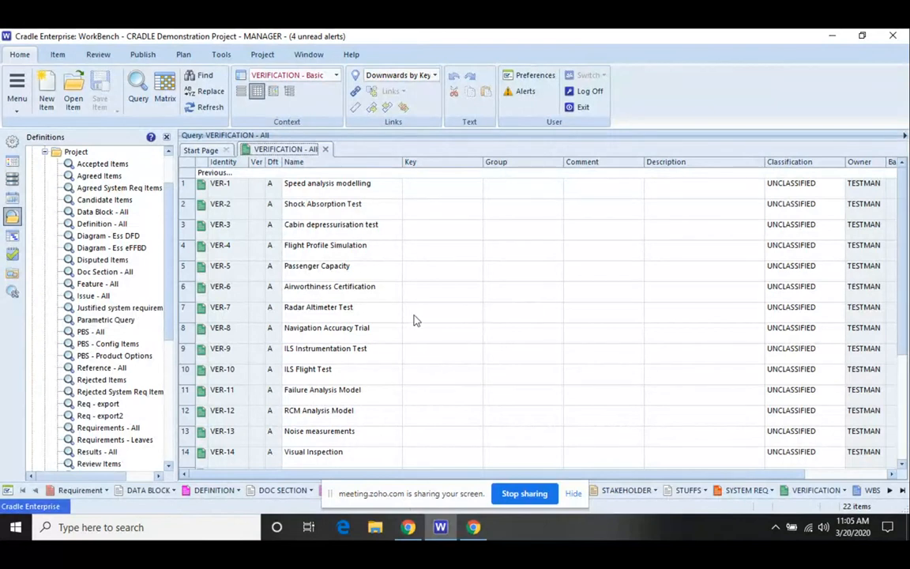
{"action": "mouse_move", "coordinate": [450, 247]}
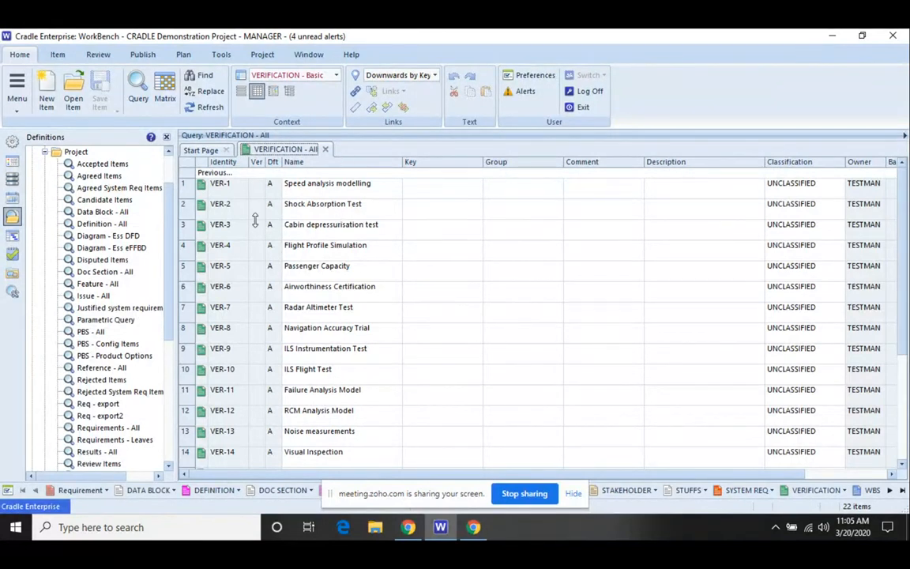
In Query Details Frames, set Names to NOTES and Regexes to 'process value exceeds'.
{"action": "left_click", "coordinate": [138, 87]}
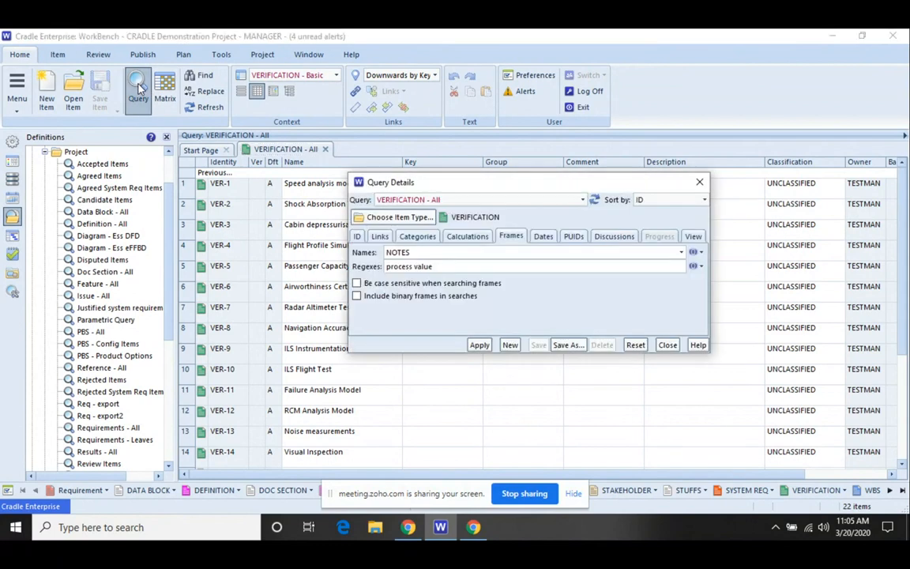
{"action": "left_click", "coordinate": [635, 345]}
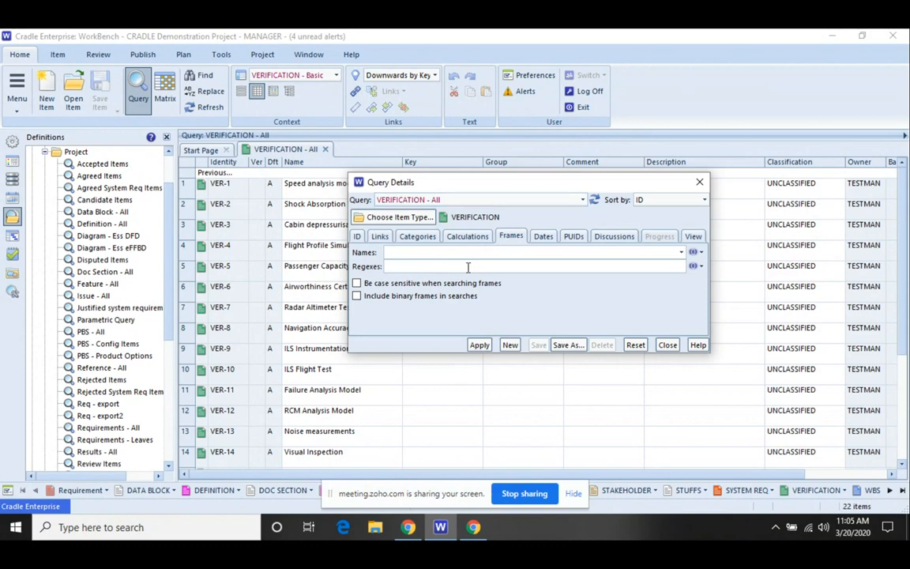
{"action": "type", "text": "process value exceeds"}
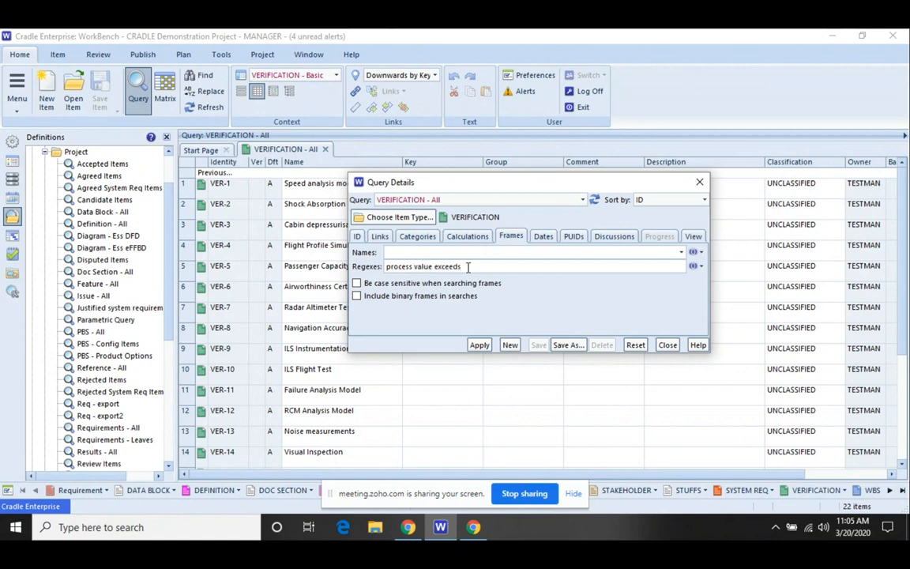
{"action": "mouse_move", "coordinate": [474, 328]}
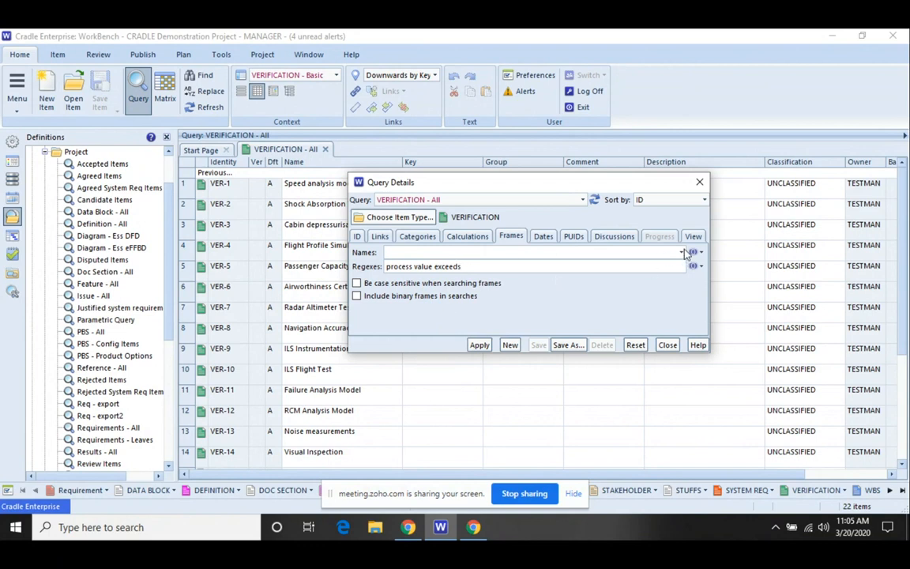
{"action": "left_click", "coordinate": [683, 251]}
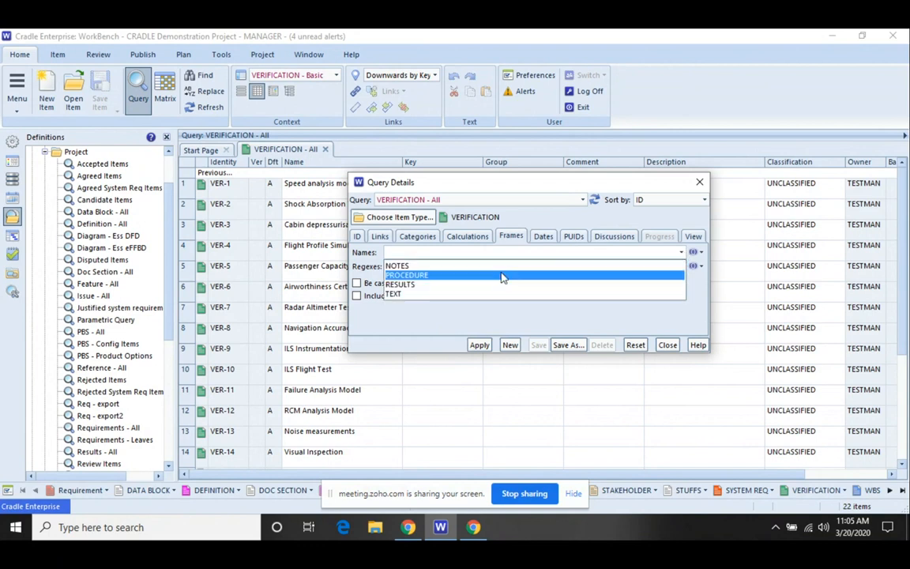
{"action": "left_click", "coordinate": [402, 285]}
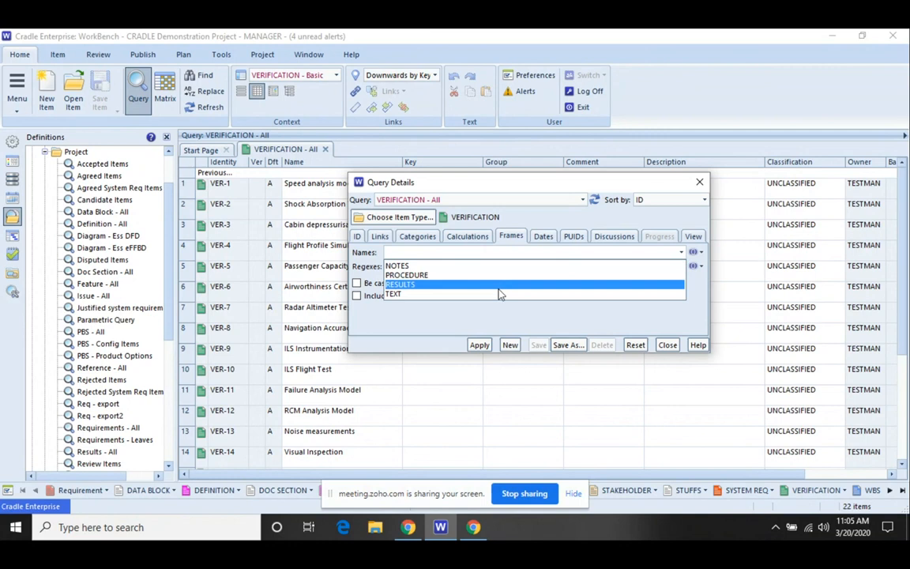
{"action": "left_click", "coordinate": [505, 265]}
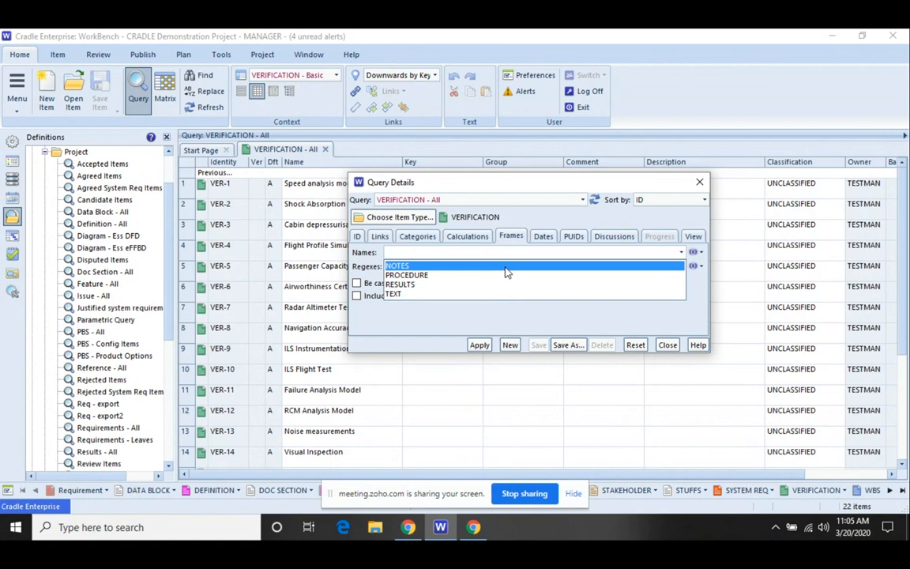
{"action": "left_click", "coordinate": [398, 266]}
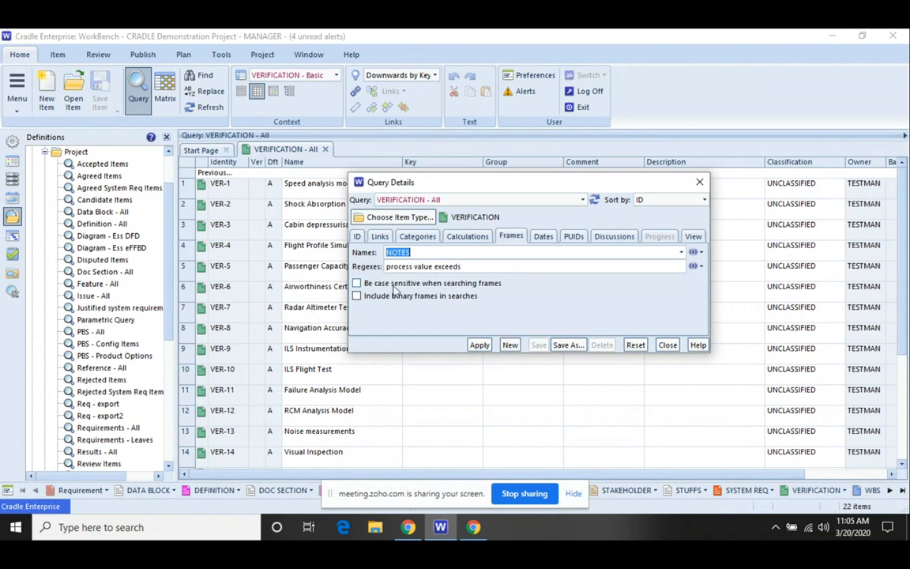
{"action": "left_click", "coordinate": [481, 344]}
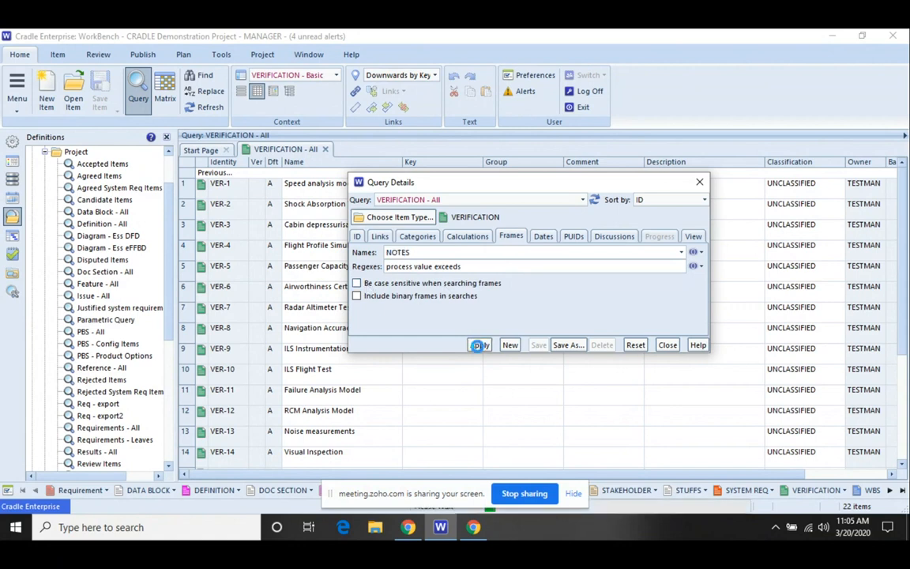
Apply the NOTES filter to get four items and show them in the VERIFICATION - Full view.
{"action": "left_click", "coordinate": [480, 345]}
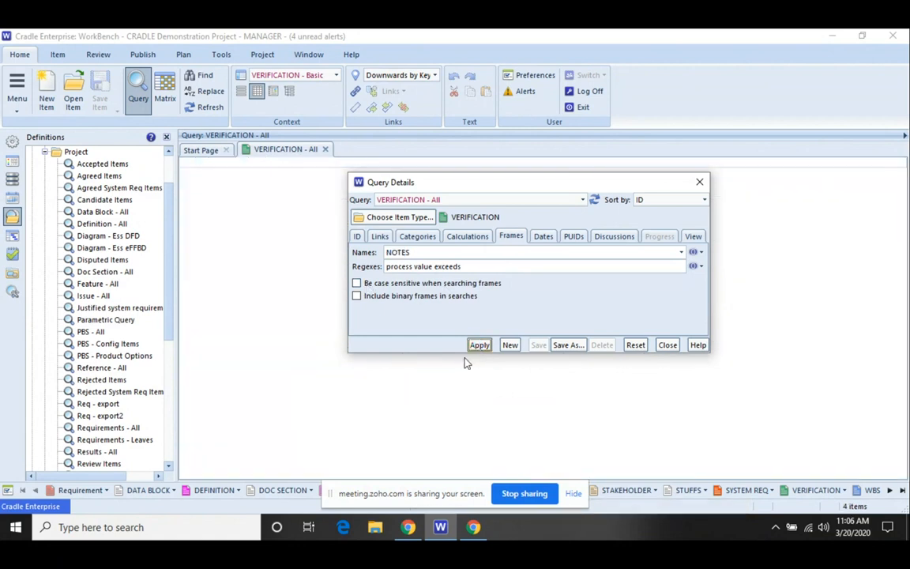
{"action": "left_click", "coordinate": [479, 344]}
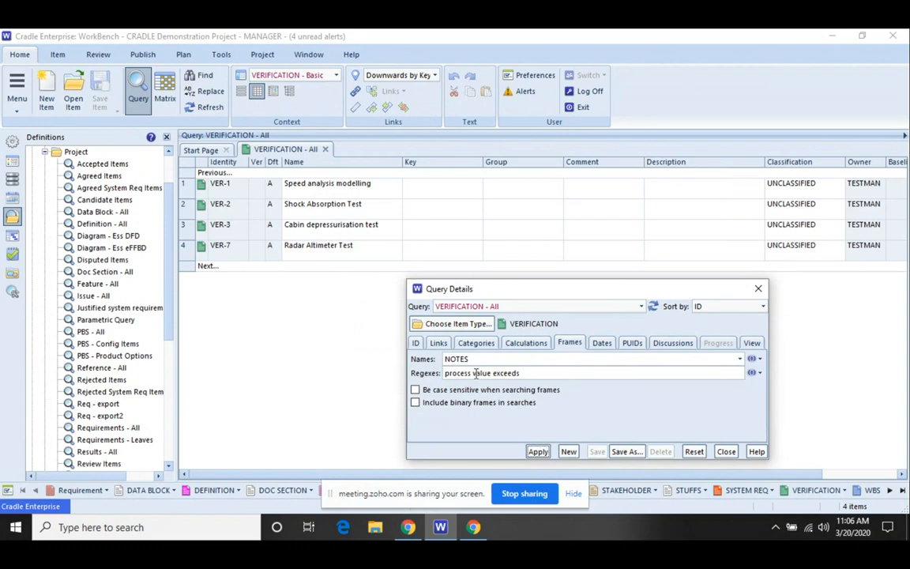
{"action": "mouse_move", "coordinate": [604, 357]}
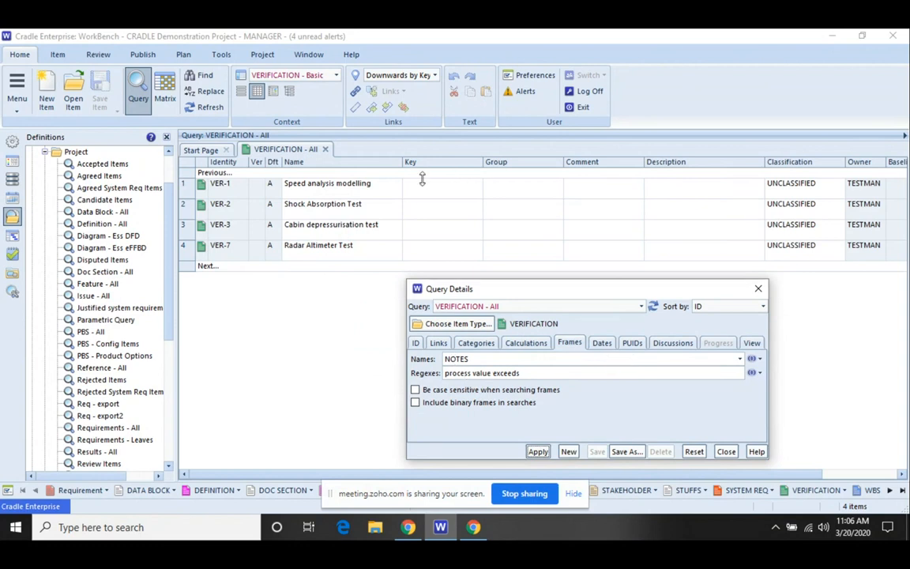
{"action": "mouse_move", "coordinate": [534, 256]}
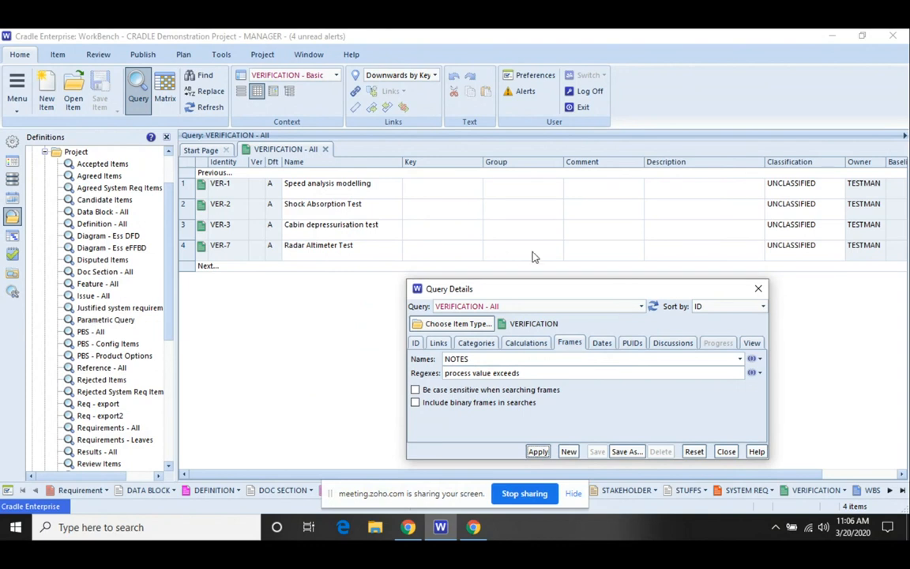
{"action": "mouse_move", "coordinate": [398, 164]}
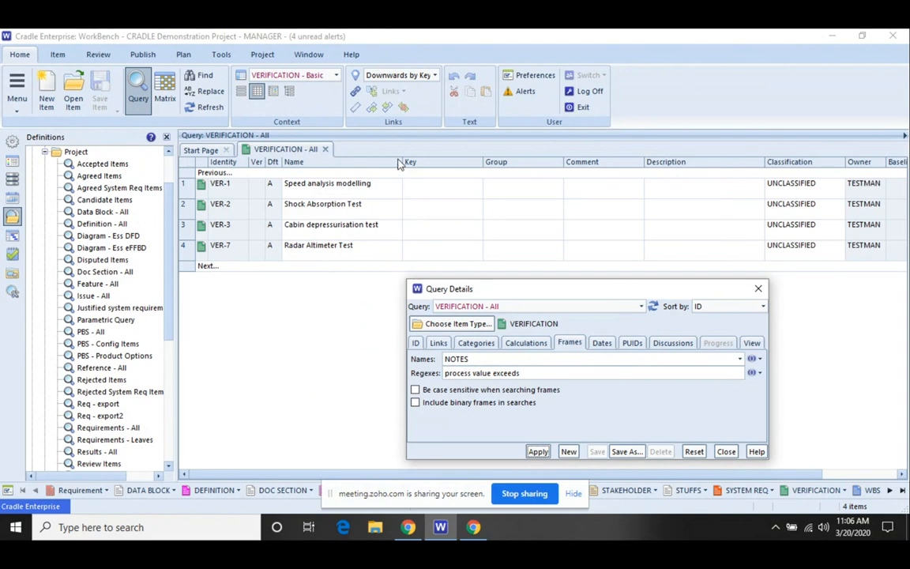
{"action": "left_click", "coordinate": [335, 74]}
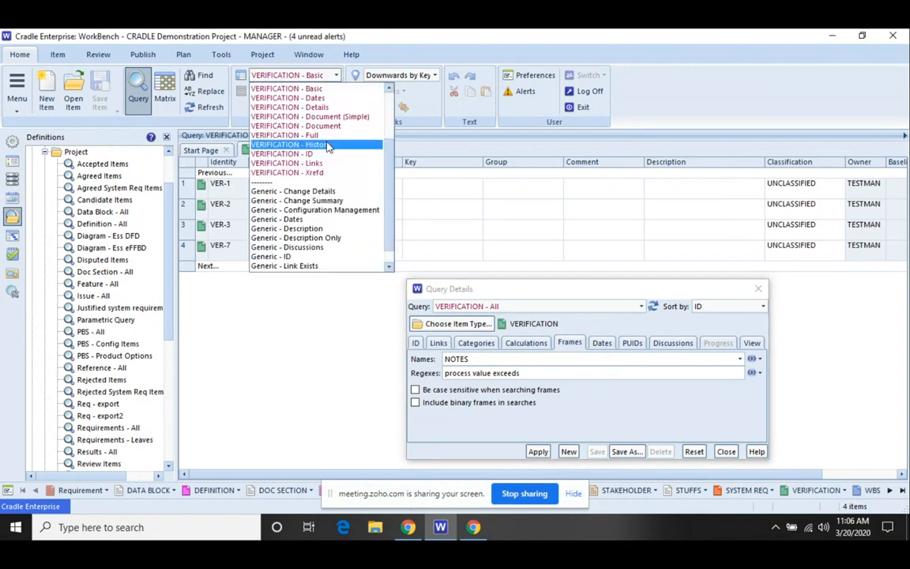
{"action": "left_click", "coordinate": [286, 135]}
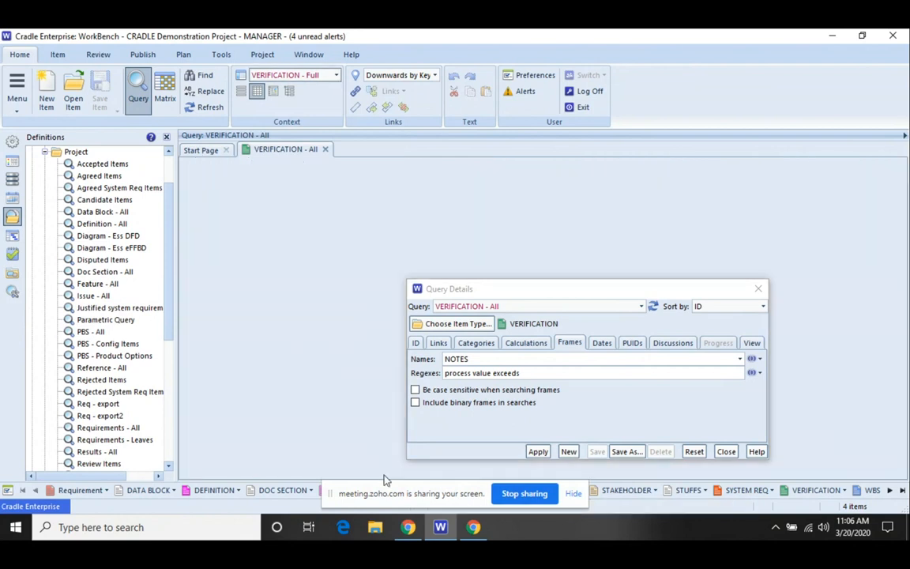
{"action": "left_click", "coordinate": [538, 452]}
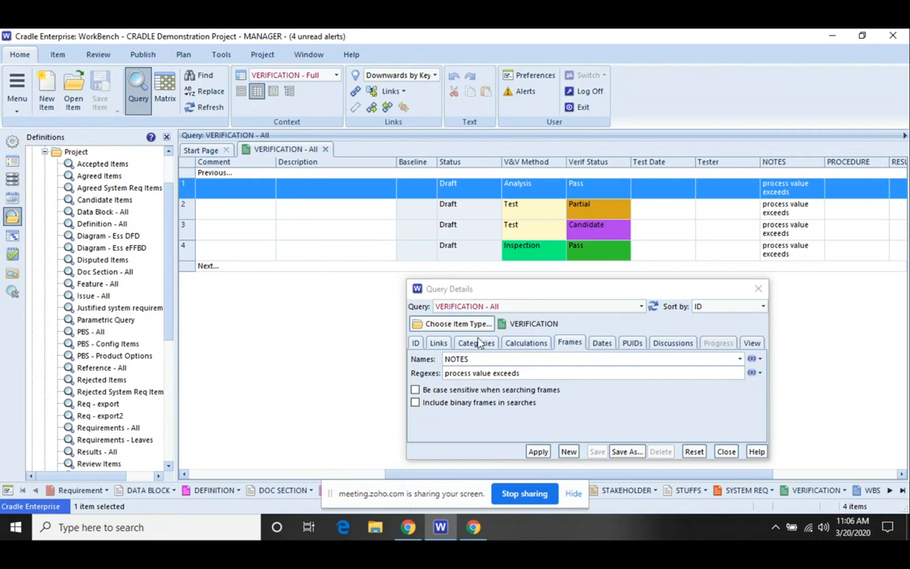
{"action": "mouse_move", "coordinate": [626, 452]}
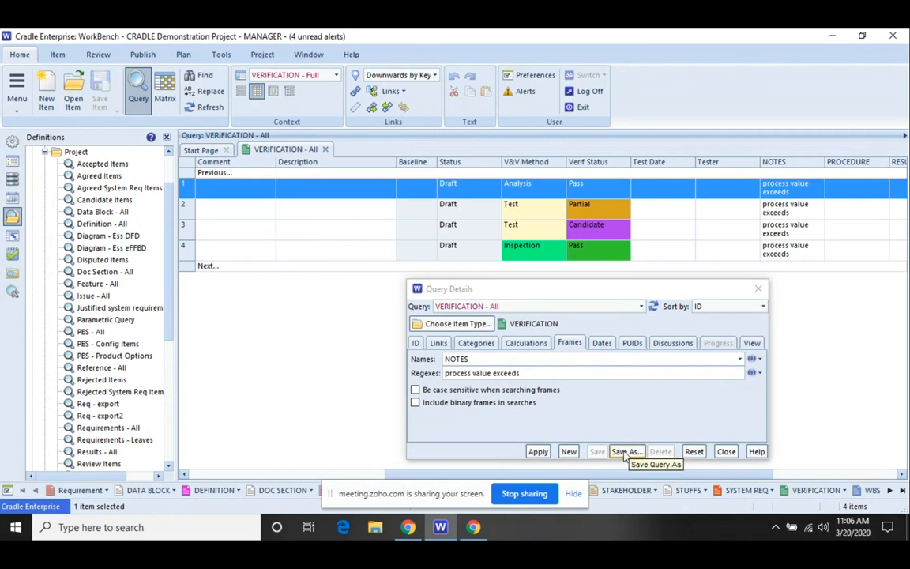
Save the query as project query 'VERIFICATION - export 2' and close Query Details.
{"action": "left_click", "coordinate": [625, 452]}
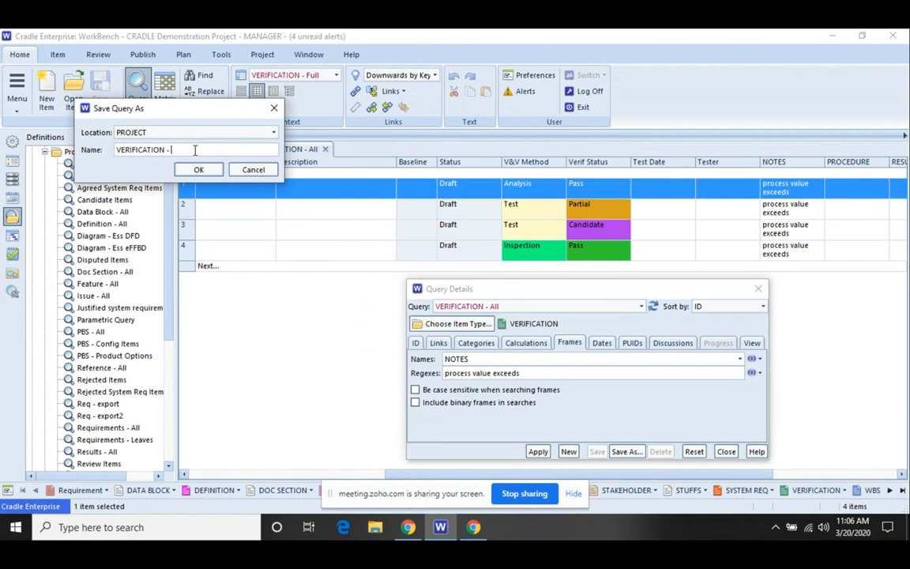
{"action": "type", "text": "export"}
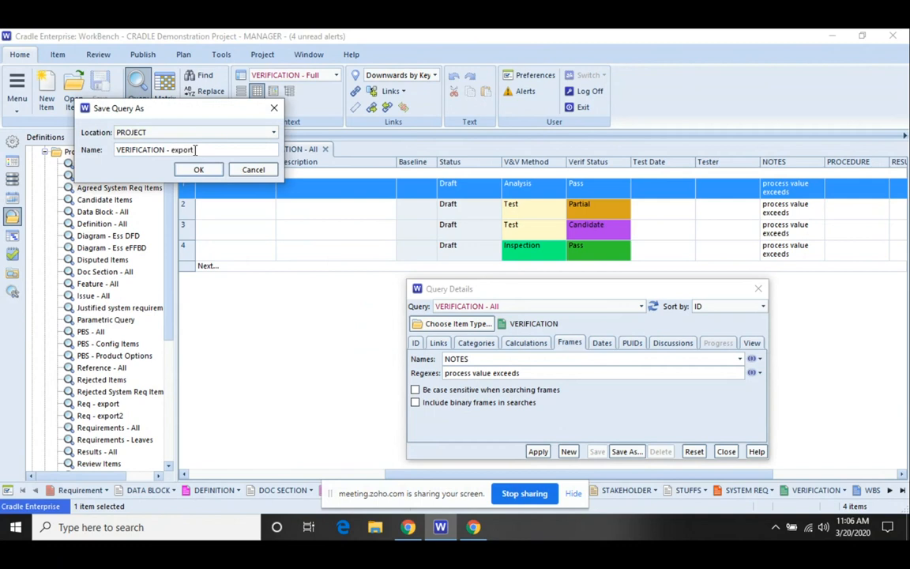
{"action": "type", "text": "2"}
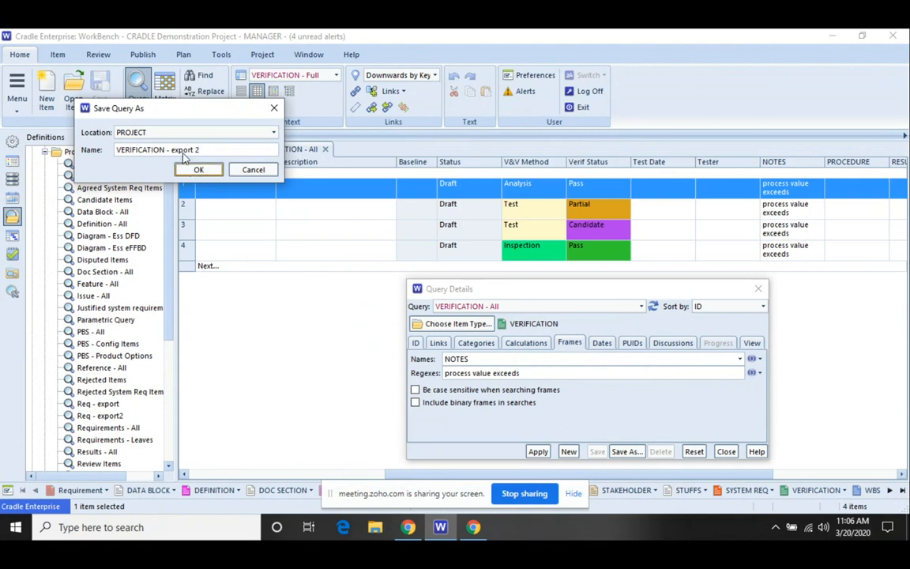
{"action": "left_click", "coordinate": [199, 169]}
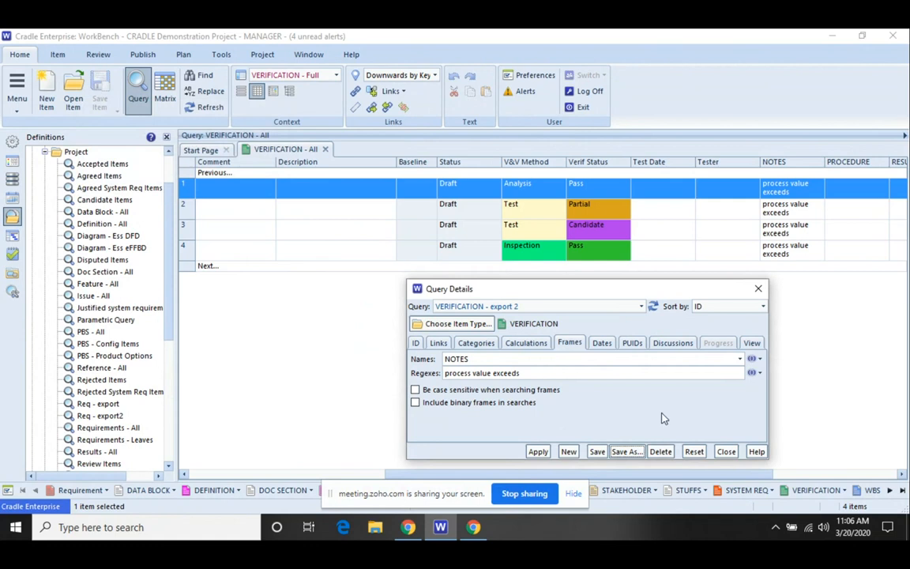
{"action": "left_click", "coordinate": [723, 452]}
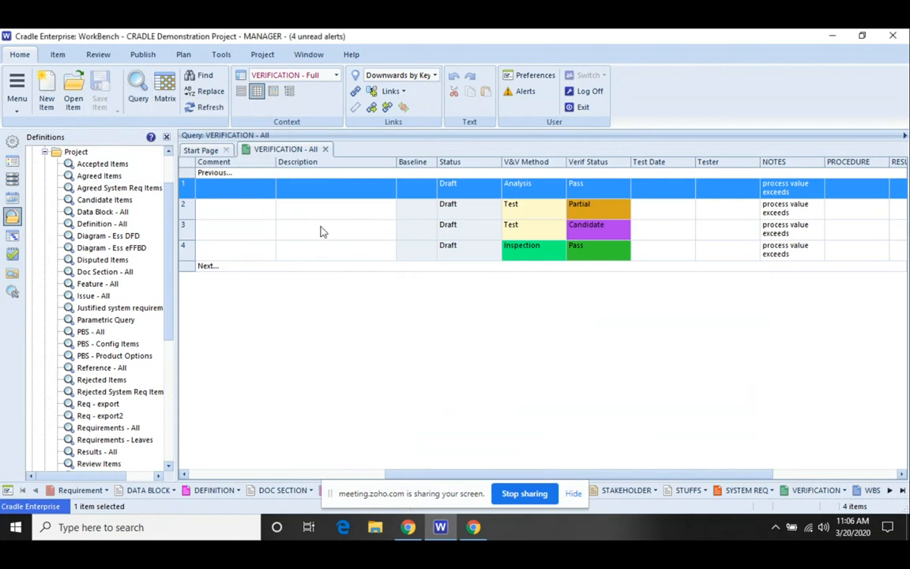
{"action": "mouse_move", "coordinate": [773, 237]}
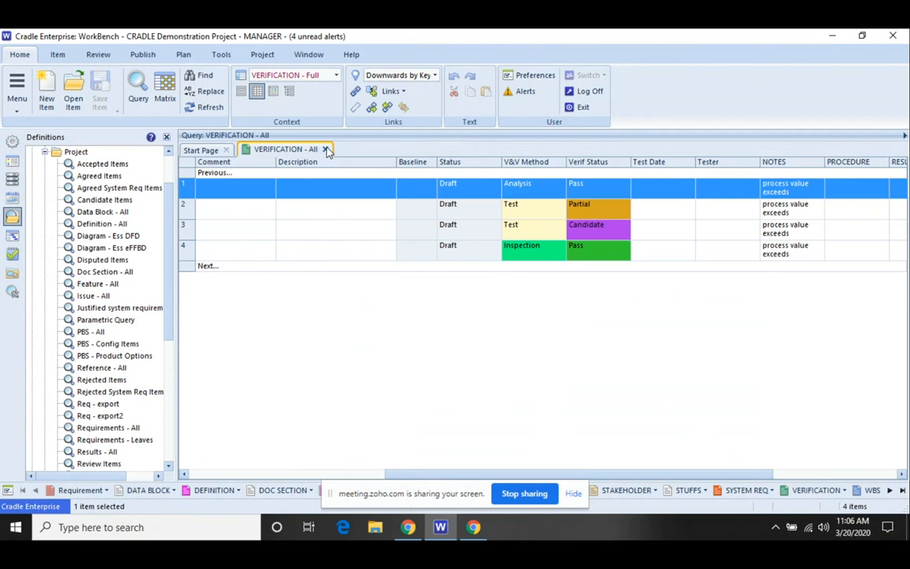
Configure a CSV export with items defined by the 'VERIFICATION - export 2' query.
{"action": "left_click", "coordinate": [325, 149]}
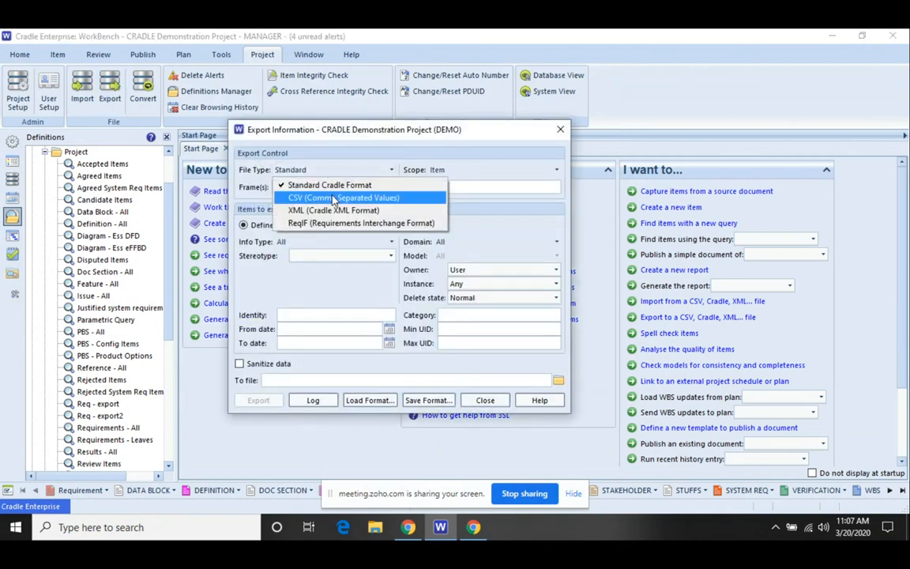
{"action": "left_click", "coordinate": [345, 198]}
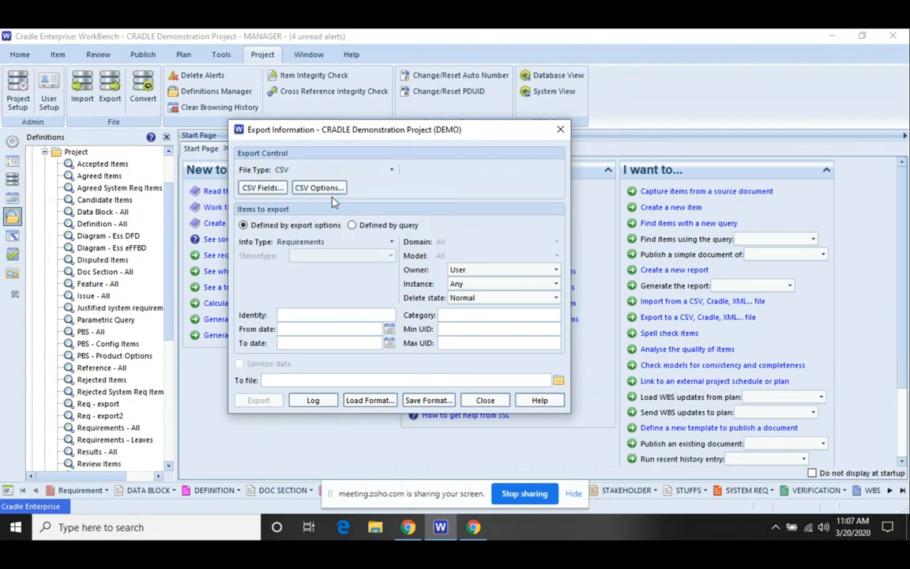
{"action": "left_click", "coordinate": [352, 224]}
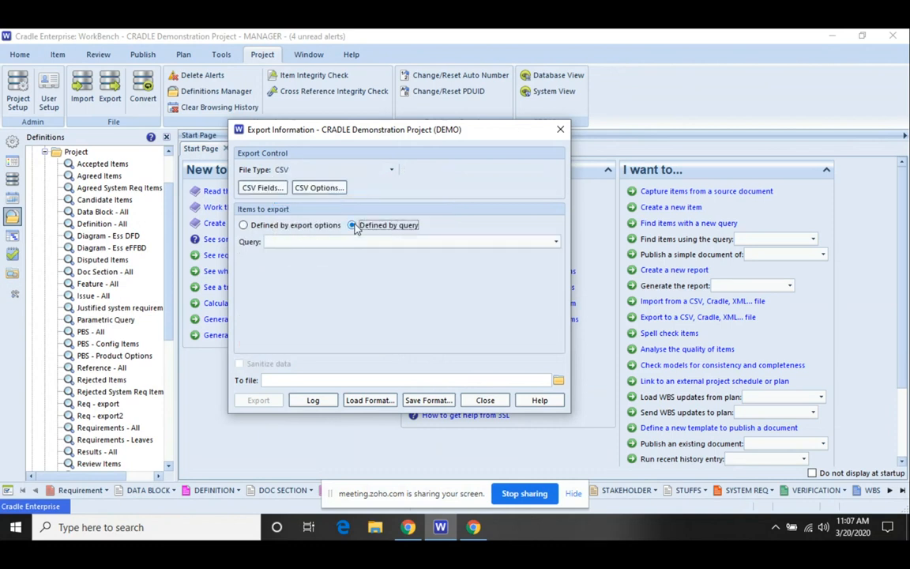
{"action": "left_click", "coordinate": [556, 240]}
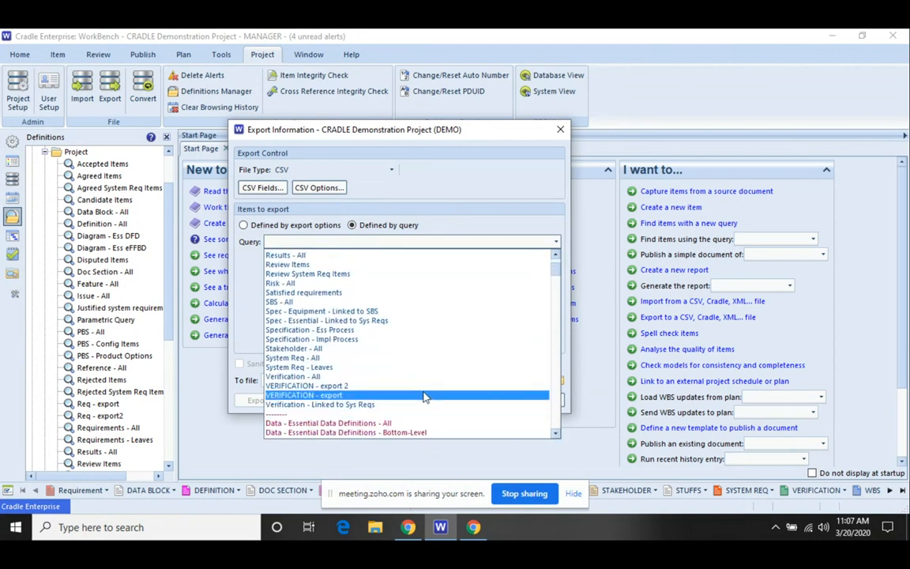
{"action": "left_click", "coordinate": [304, 395]}
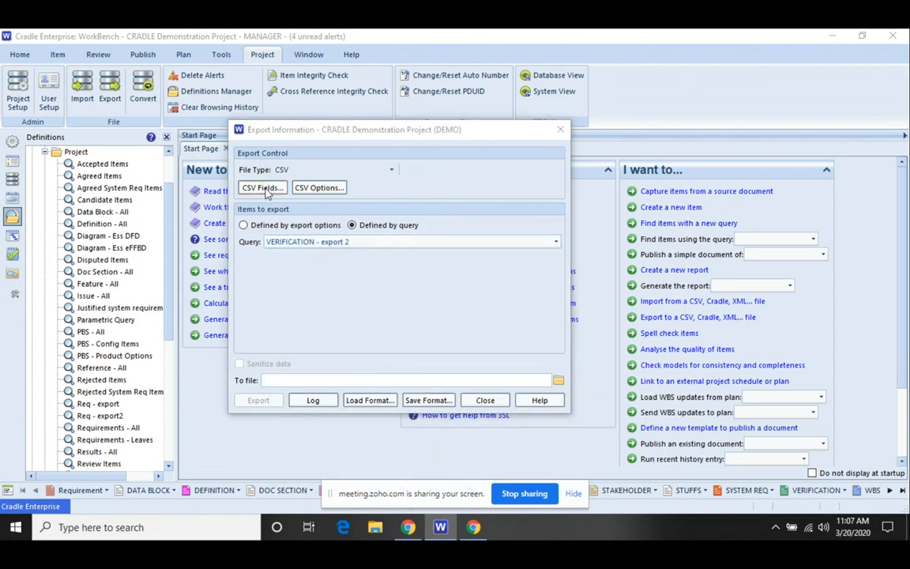
Assign Owner to CSV field 5 and Frame: NOTES to field 6, then confirm the mapping.
{"action": "left_click", "coordinate": [263, 186]}
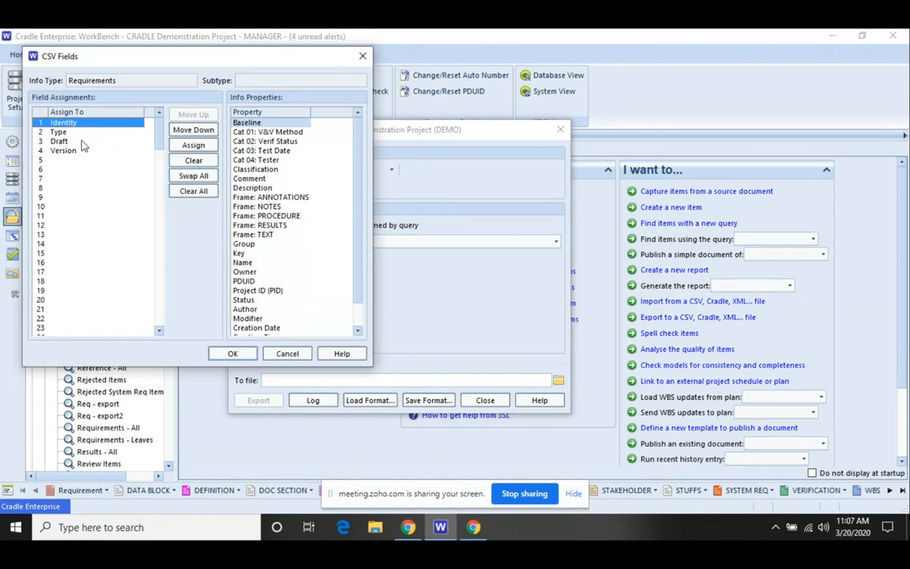
{"action": "left_click", "coordinate": [79, 160]}
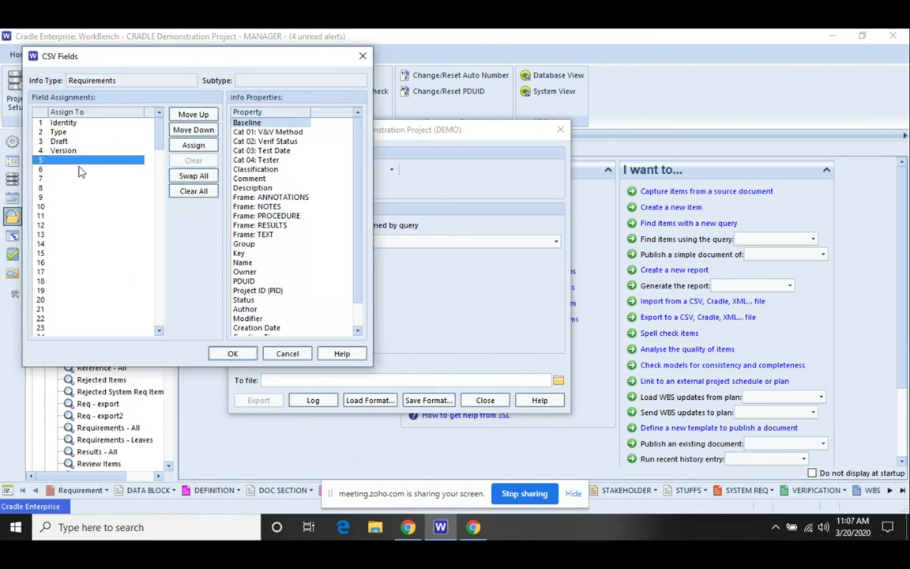
{"action": "left_click", "coordinate": [245, 271]}
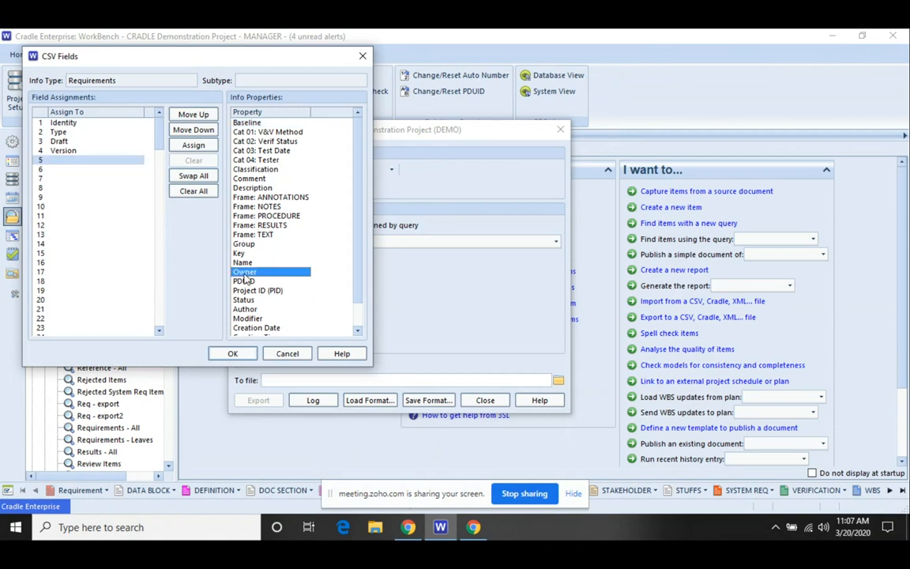
{"action": "left_click", "coordinate": [193, 145]}
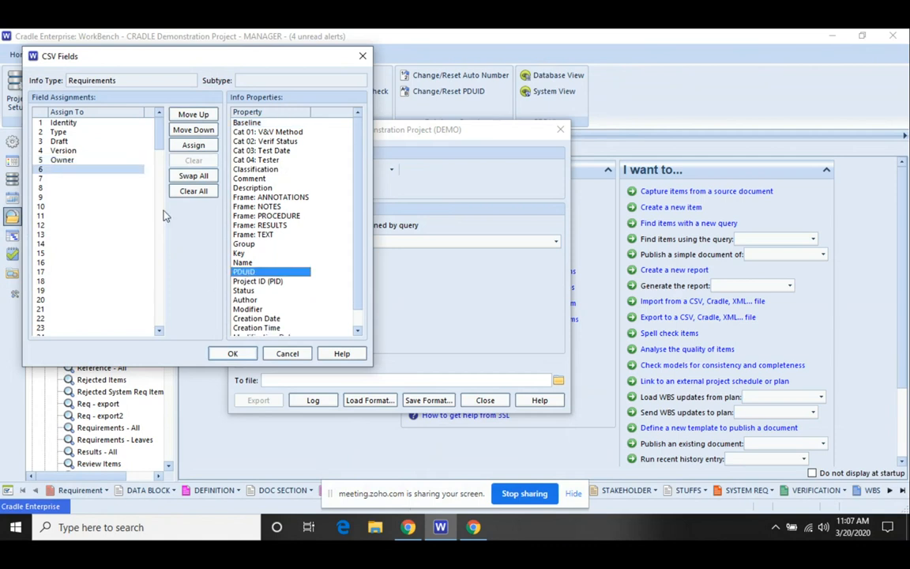
{"action": "mouse_move", "coordinate": [692, 221]}
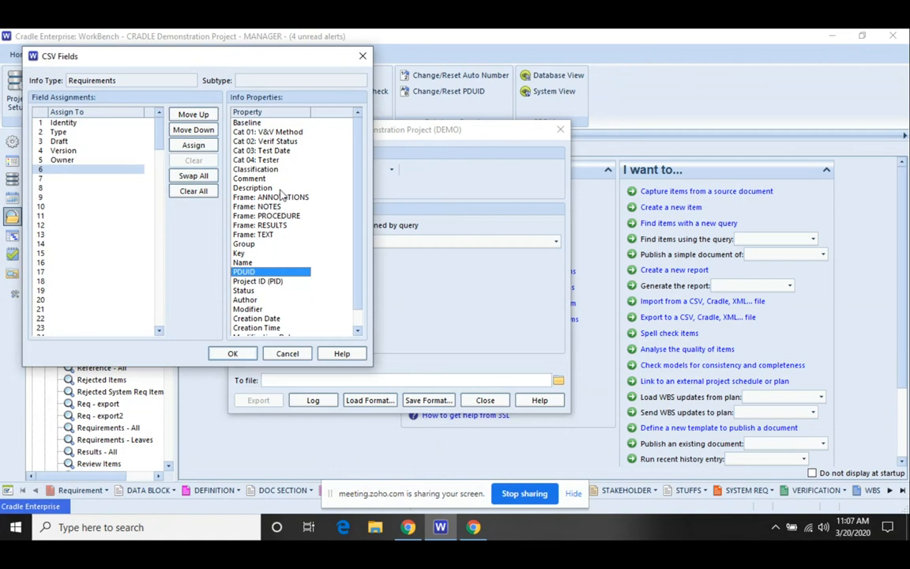
{"action": "left_click", "coordinate": [269, 206]}
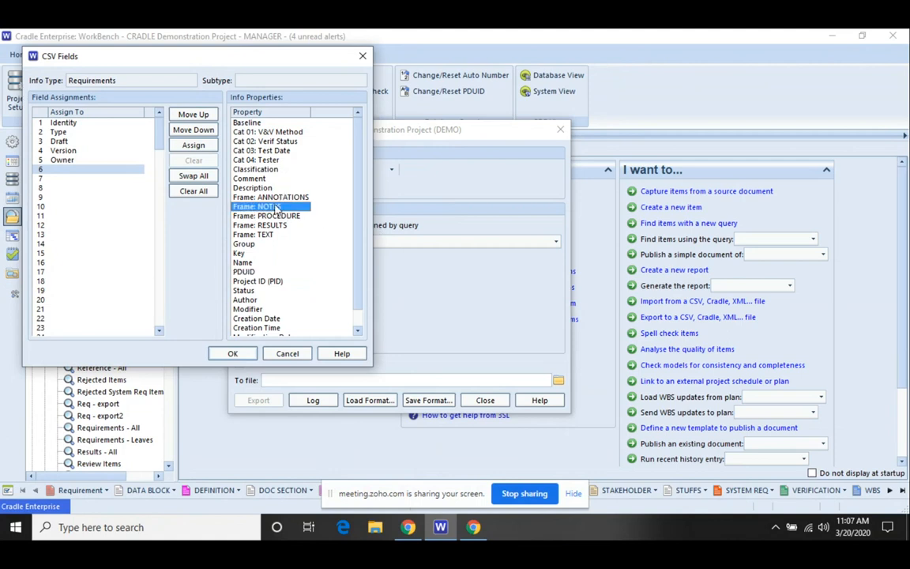
{"action": "left_click", "coordinate": [192, 146]}
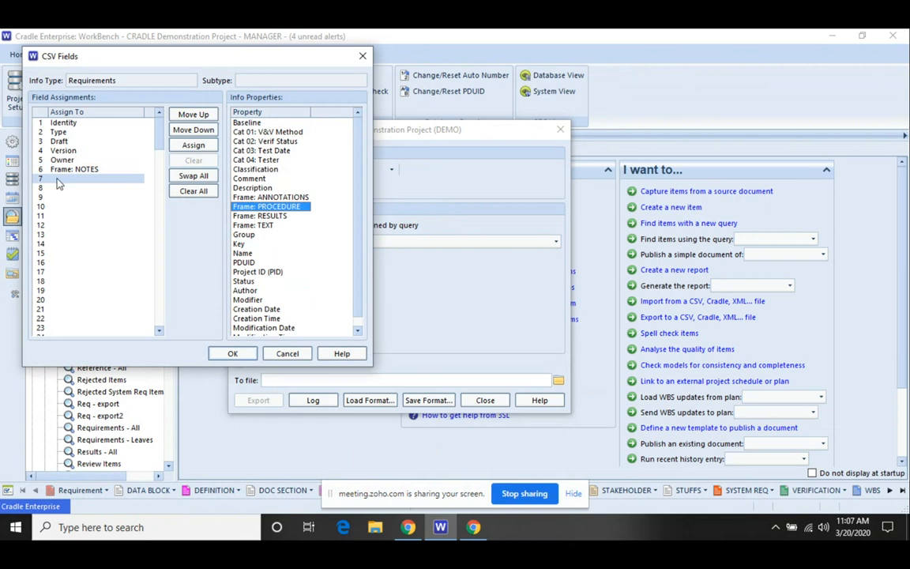
{"action": "mouse_move", "coordinate": [107, 177]}
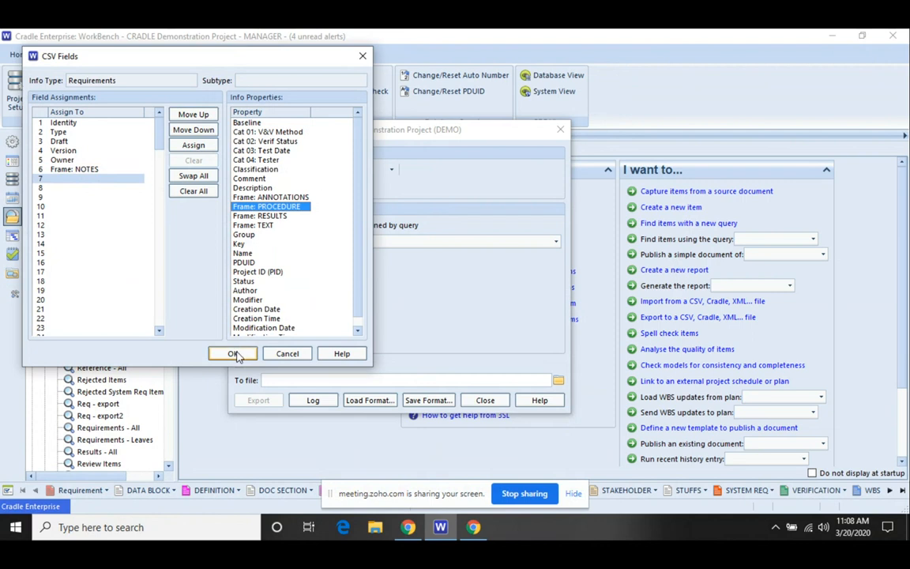
{"action": "left_click", "coordinate": [232, 354]}
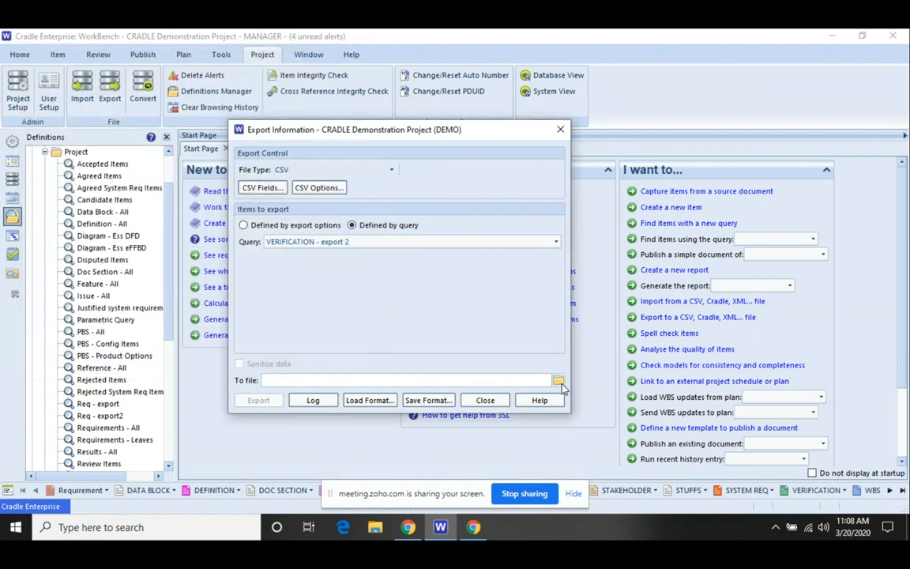
Export the four items to 'export to edit.csv' on the Desktop and dismiss the done status.
{"action": "left_click", "coordinate": [559, 379]}
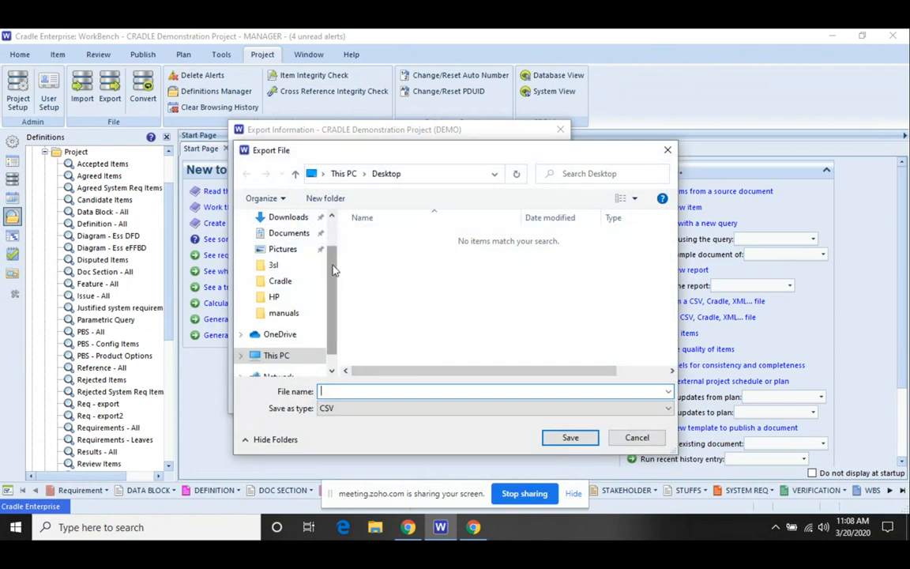
{"action": "scroll", "scroll_direction": "up", "scroll_amount": 3}
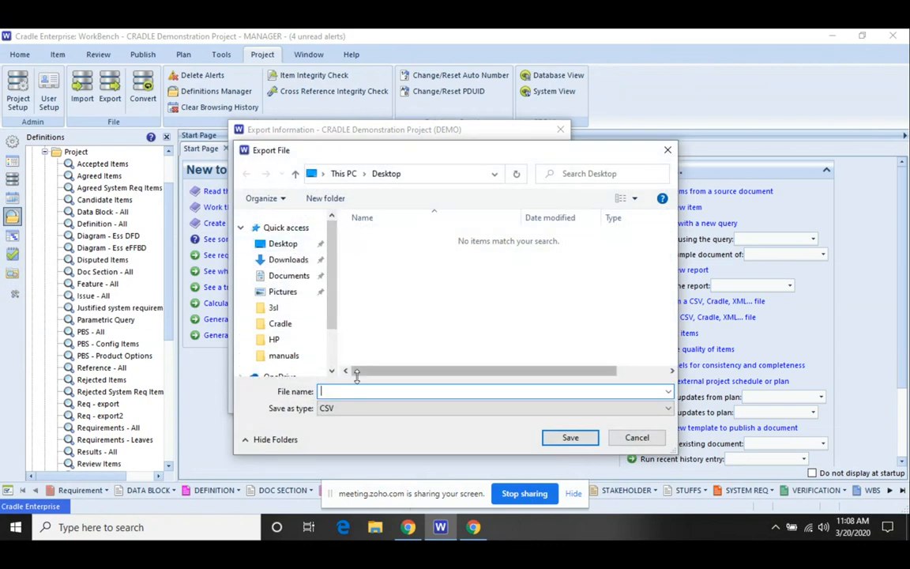
{"action": "type", "text": "export to edit"}
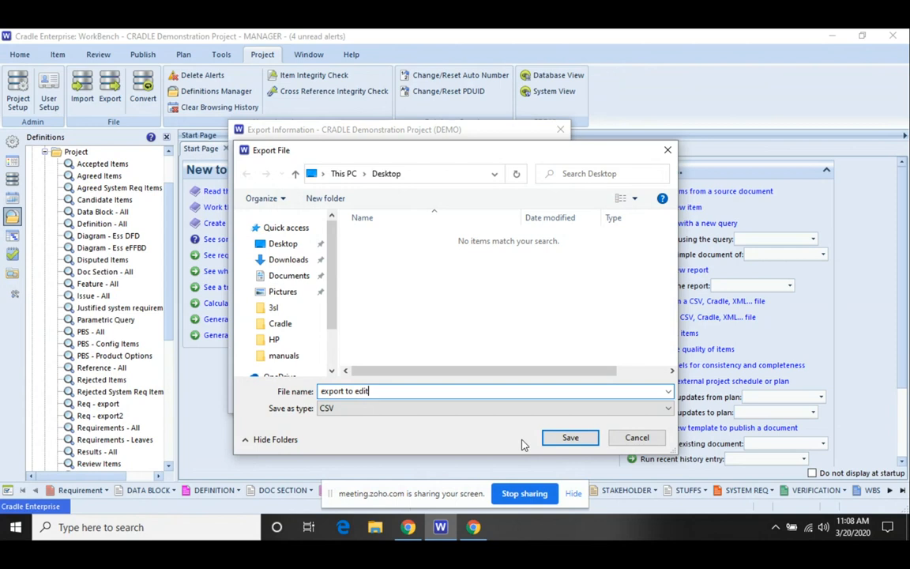
{"action": "mouse_move", "coordinate": [569, 438]}
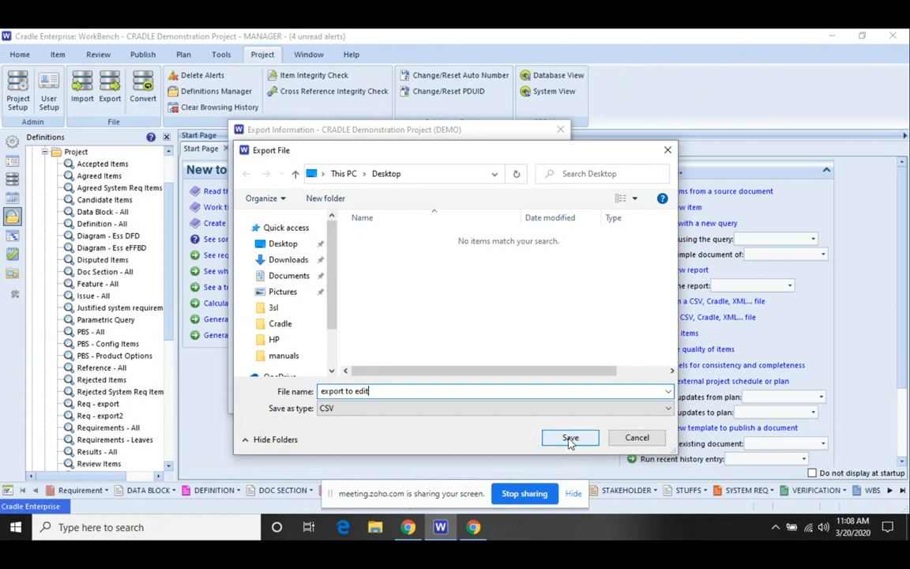
{"action": "left_click", "coordinate": [569, 437]}
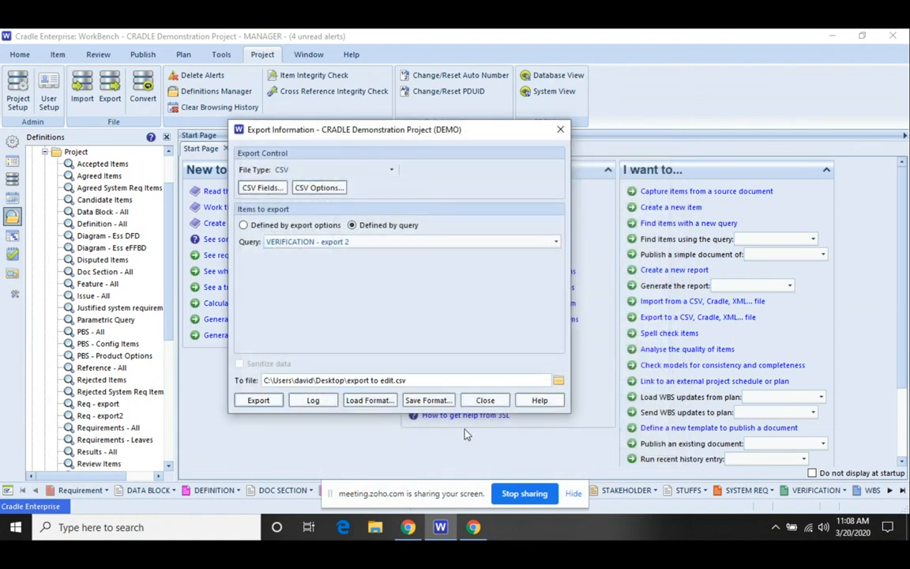
{"action": "left_click", "coordinate": [259, 400]}
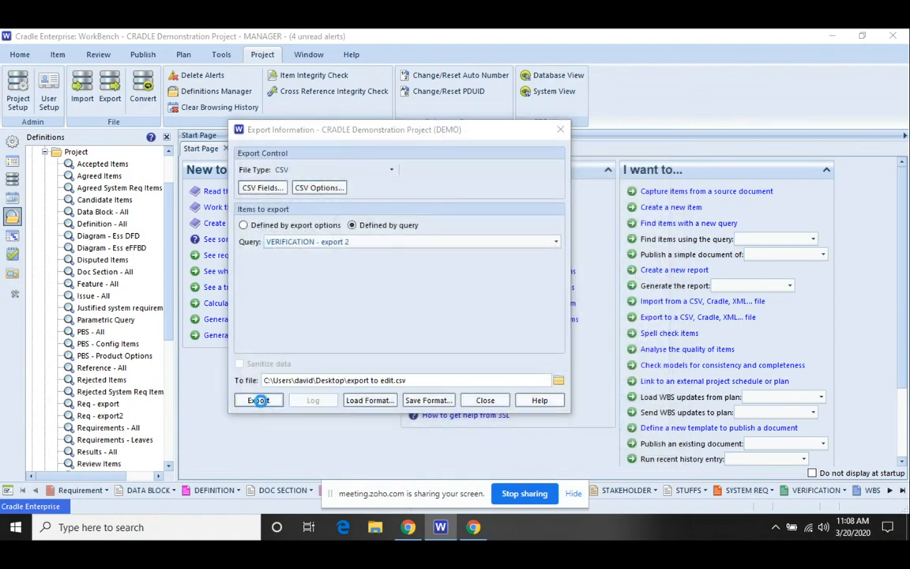
{"action": "left_click", "coordinate": [259, 400]}
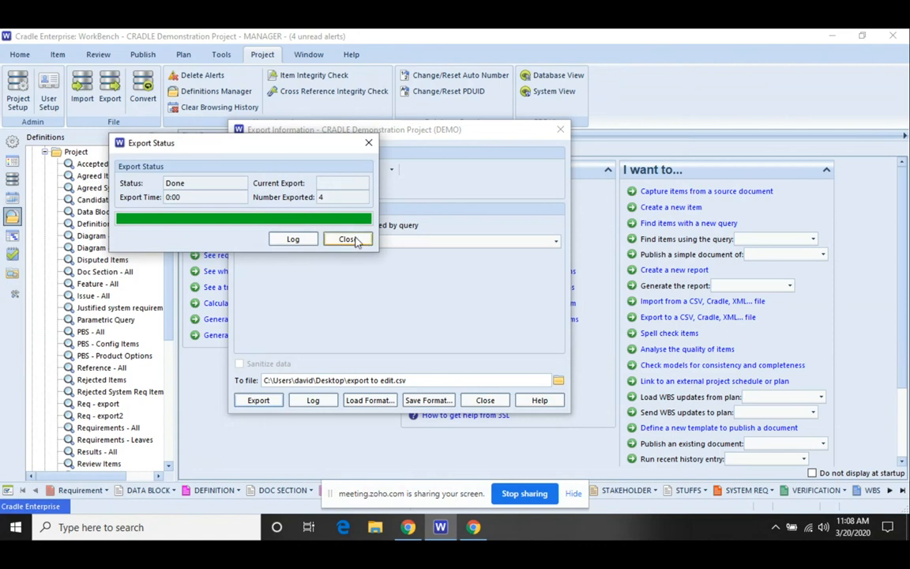
{"action": "left_click", "coordinate": [348, 239]}
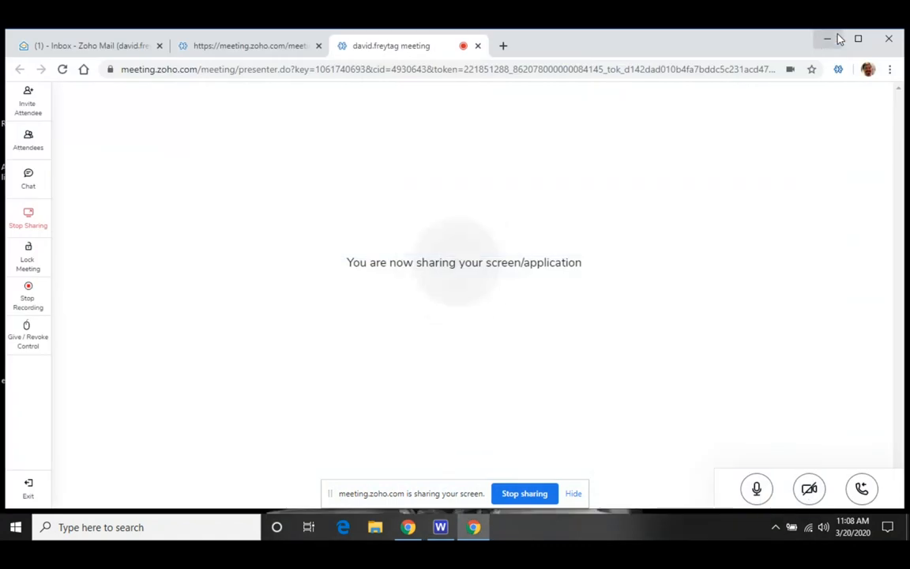
From the desktop, open the 'export to edit' CSV file in Excel.
{"action": "left_click", "coordinate": [826, 38]}
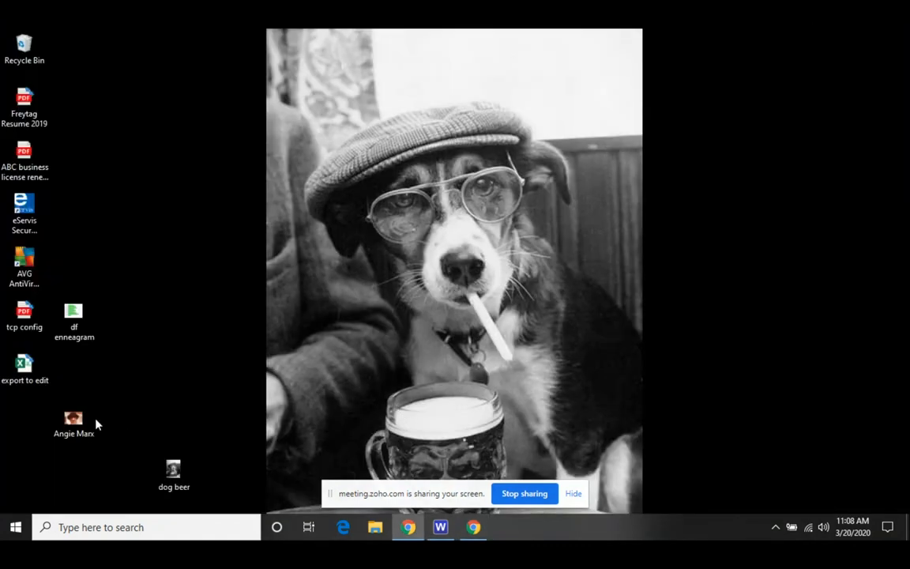
{"action": "left_click", "coordinate": [26, 367]}
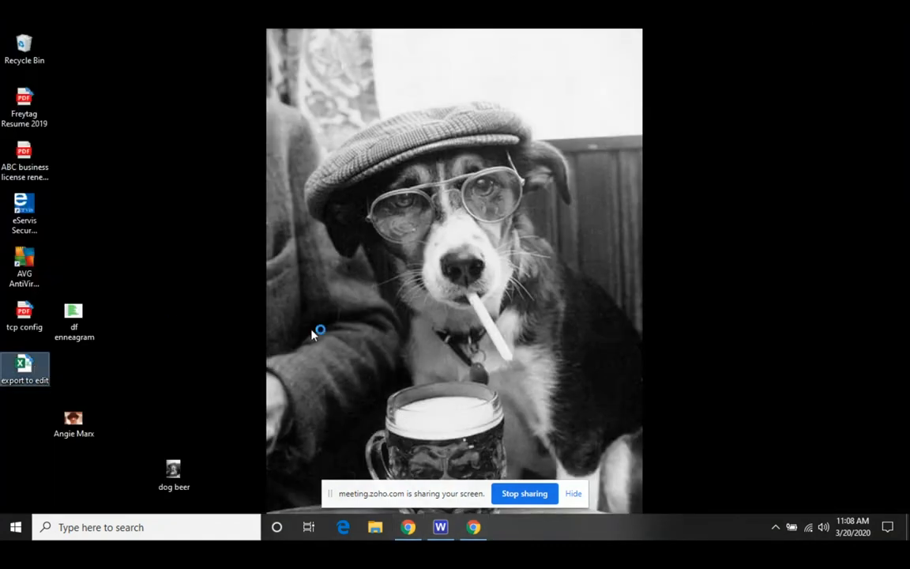
{"action": "double_click", "coordinate": [25, 367]}
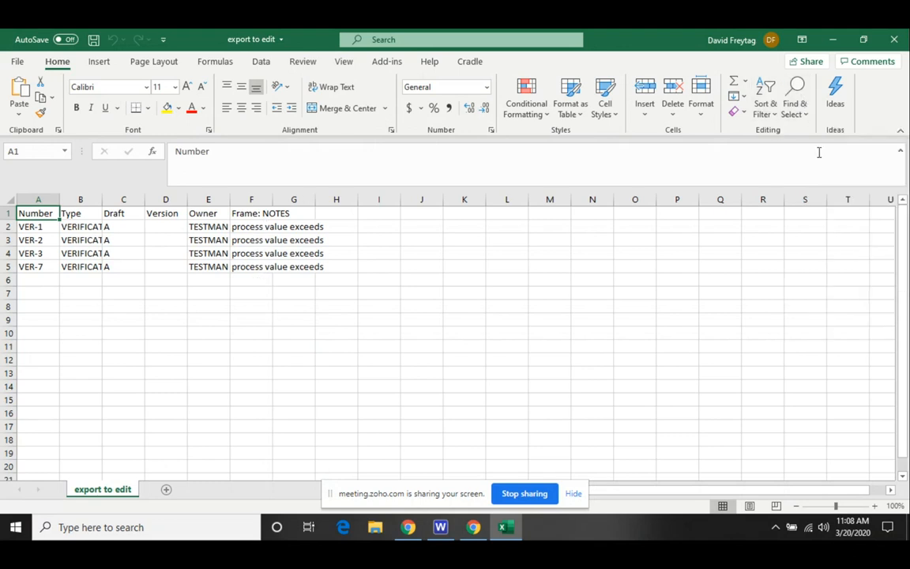
Replace all 'process value exceeds' with 'process value is equal to or exceeds' in the notes.
{"action": "key", "text": "ctrl+h"}
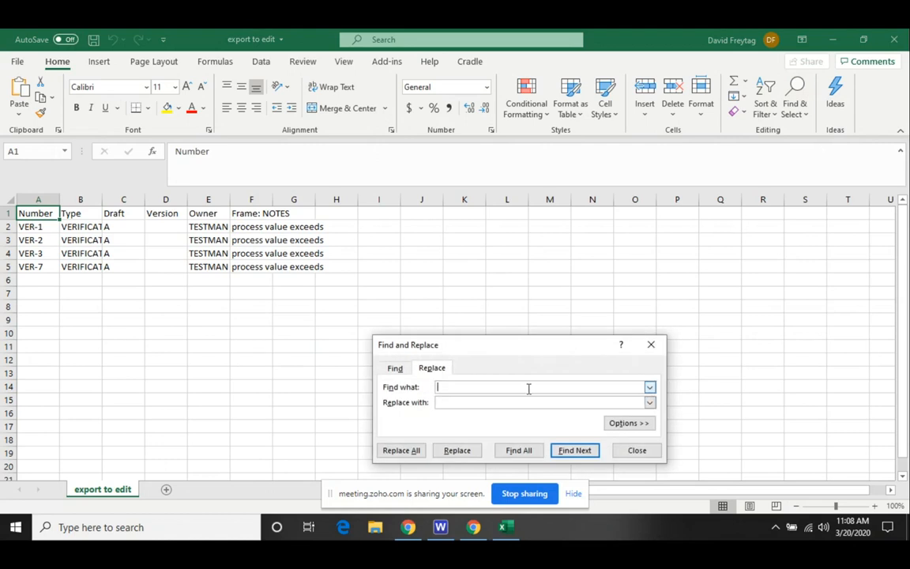
{"action": "type", "text": "process val"}
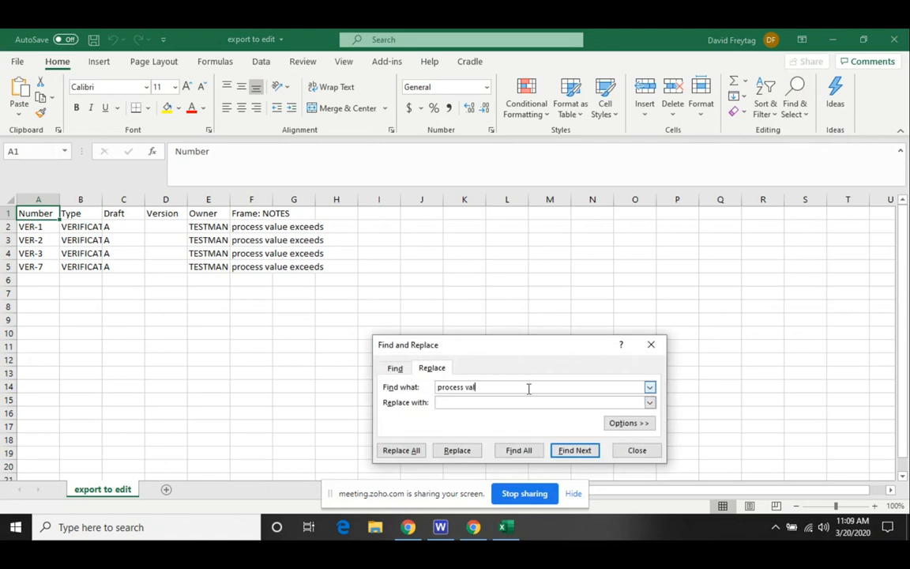
{"action": "type", "text": "ue exceeds"}
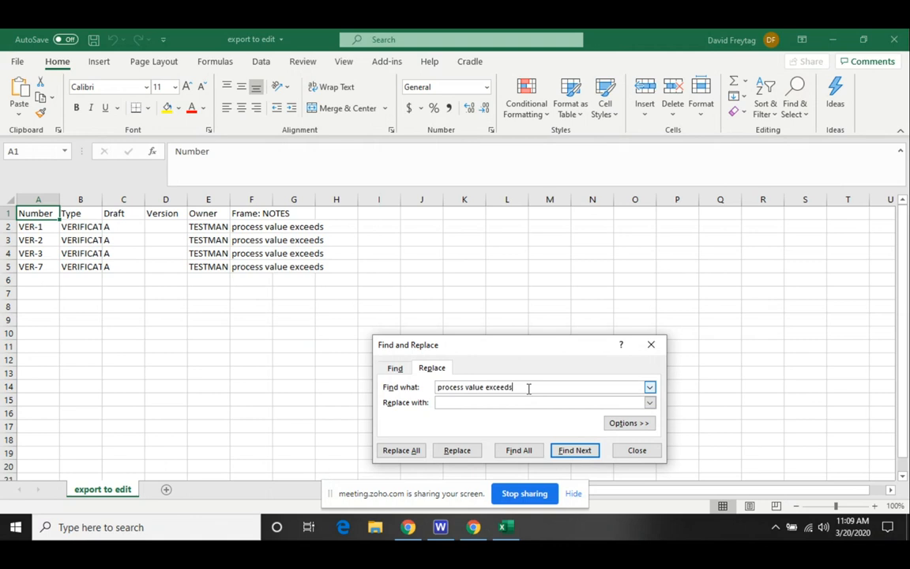
{"action": "type", "text": "process val"}
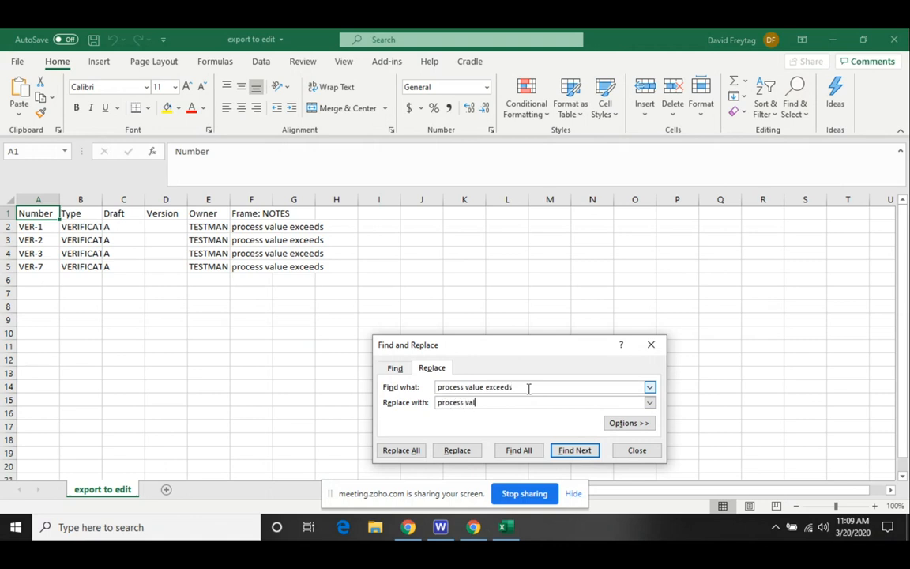
{"action": "type", "text": "ue is equi"}
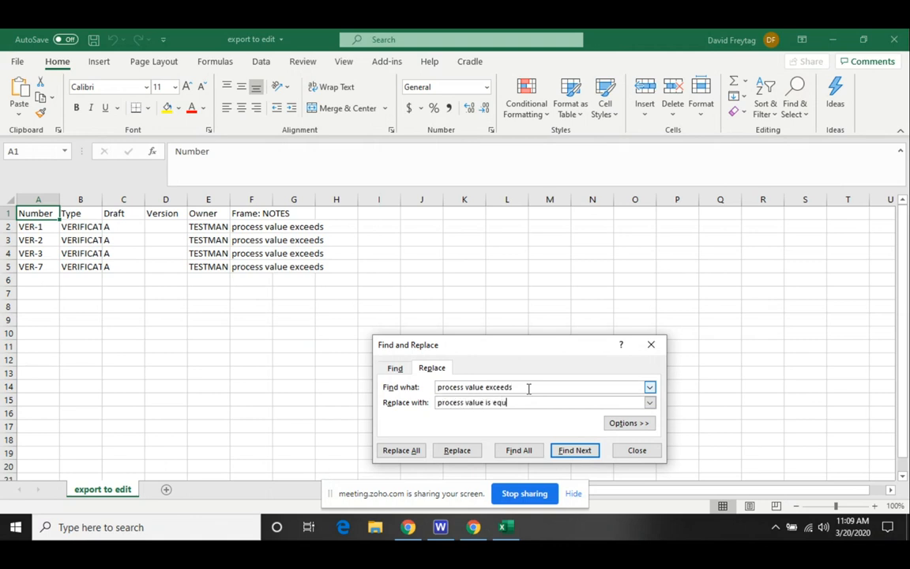
{"action": "type", "text": "al to or es"}
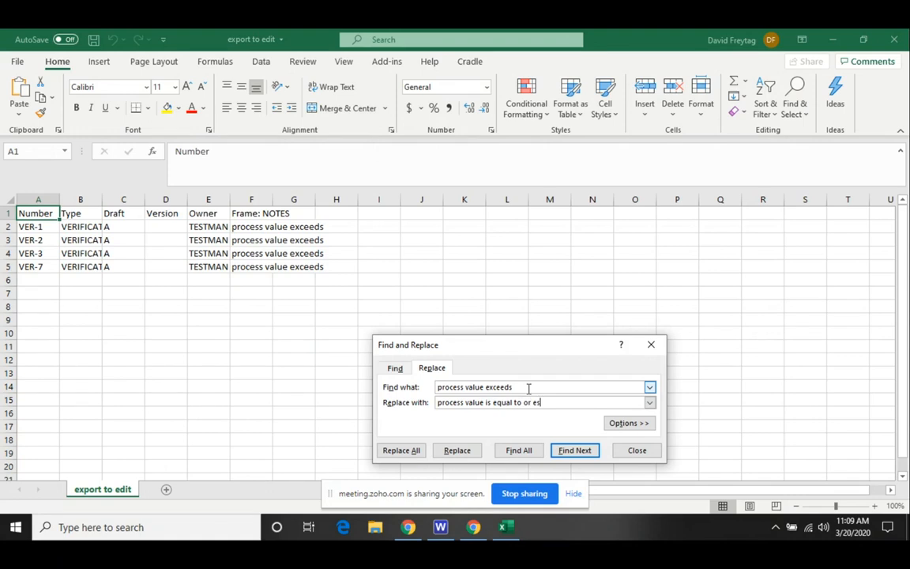
{"action": "type", "text": "xceeds"}
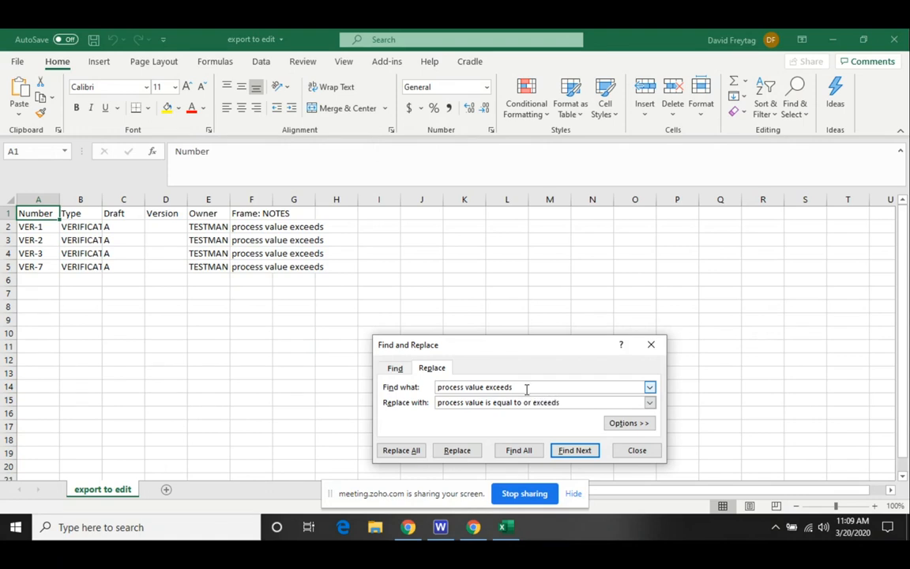
{"action": "left_click", "coordinate": [401, 449]}
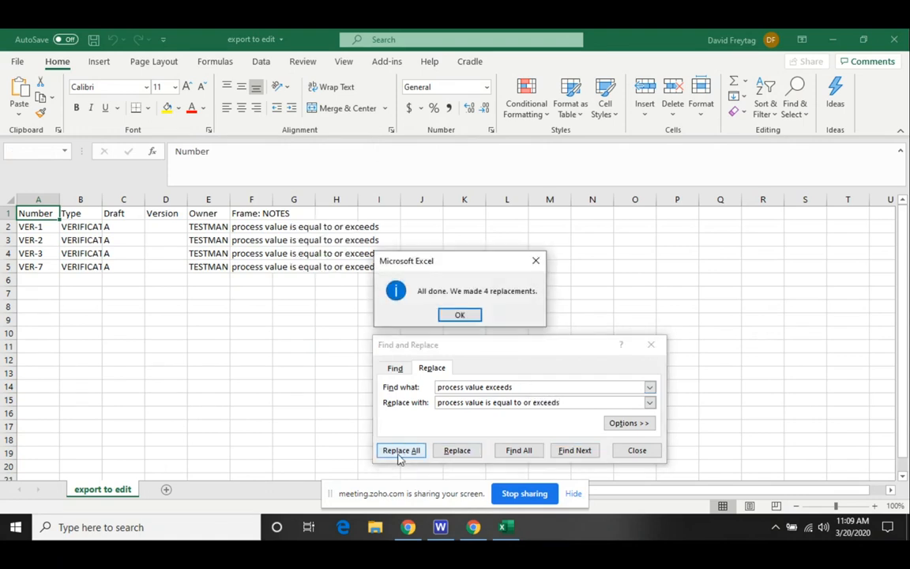
{"action": "left_click", "coordinate": [459, 314]}
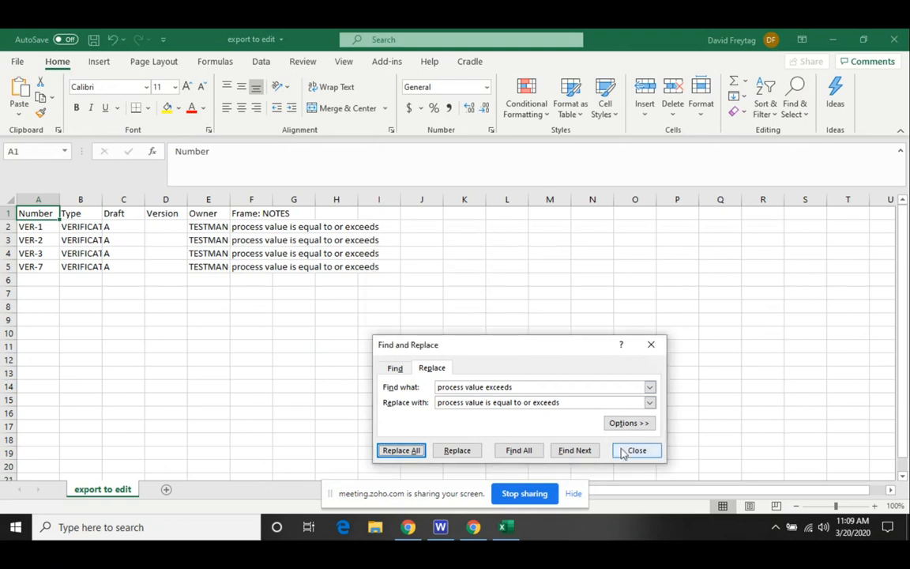
{"action": "left_click", "coordinate": [635, 449]}
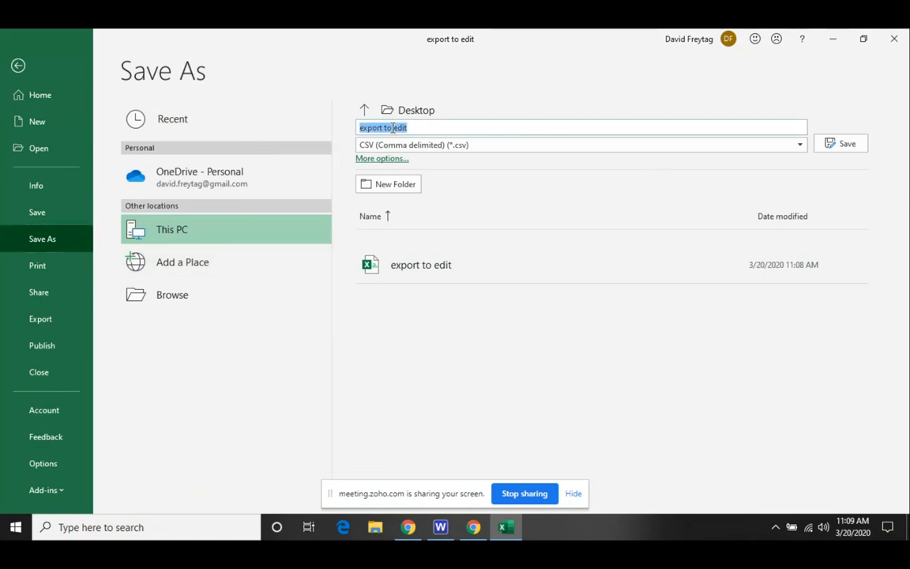
Save the sheet as CSV 'edit to import' on the Desktop and close Excel.
{"action": "type", "text": "edit"}
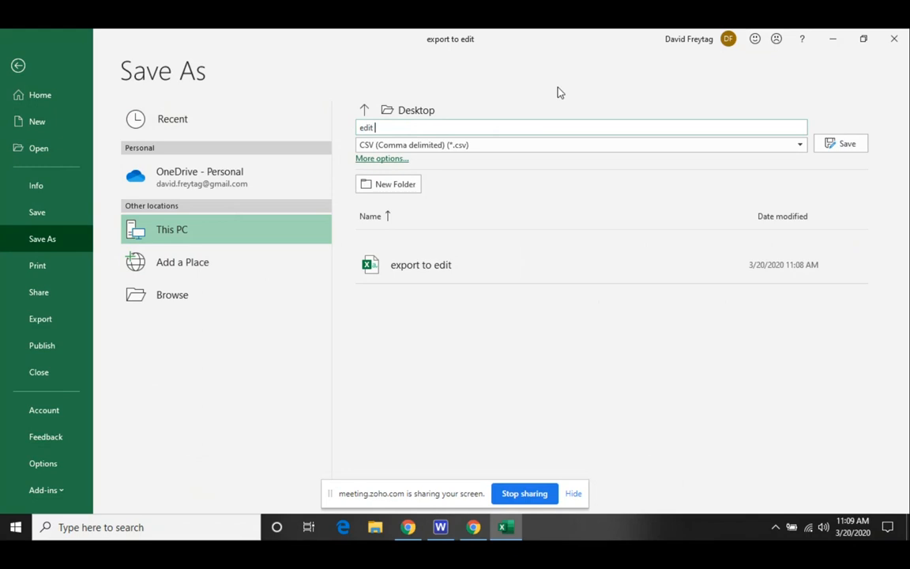
{"action": "type", "text": "to import"}
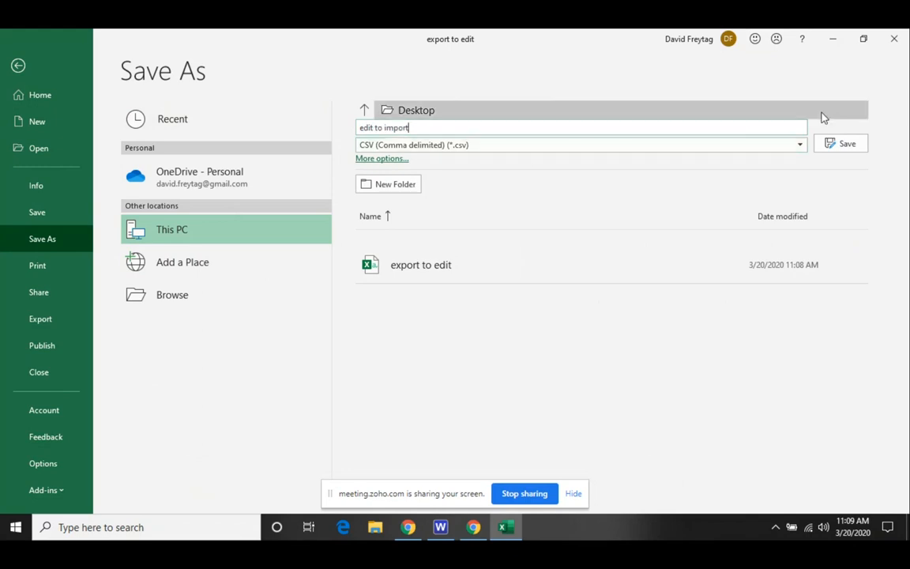
{"action": "left_click", "coordinate": [841, 142]}
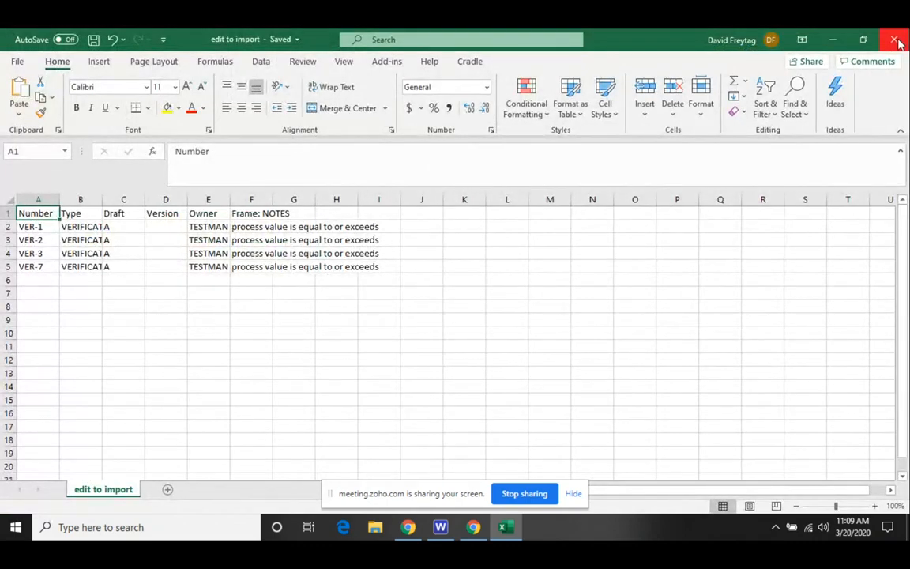
{"action": "left_click", "coordinate": [897, 40]}
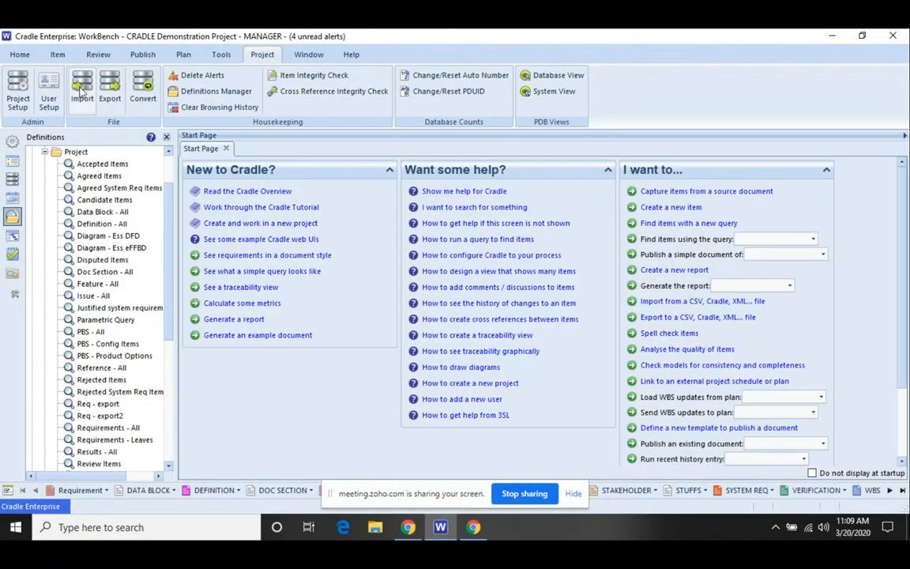
Start a project import of System Notes from a CSV file.
{"action": "left_click", "coordinate": [82, 90]}
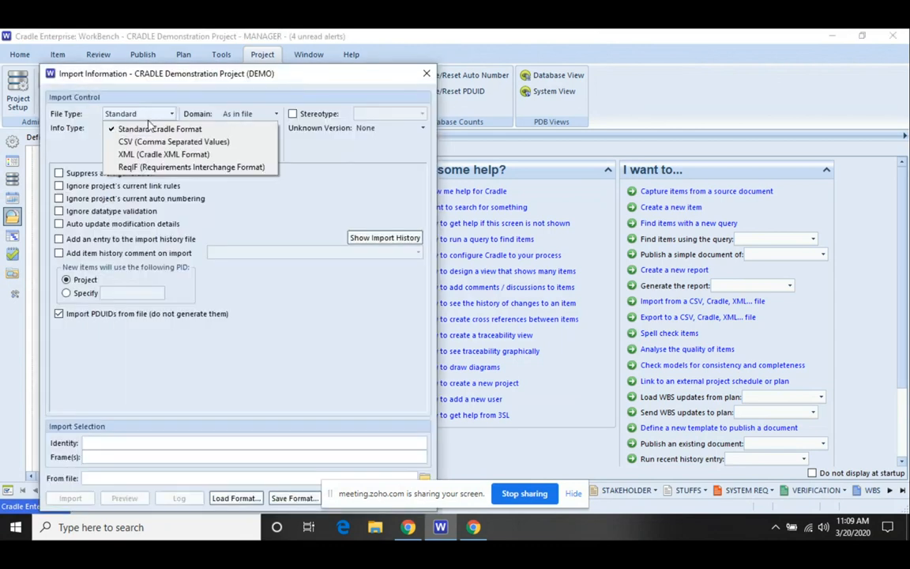
{"action": "left_click", "coordinate": [172, 142]}
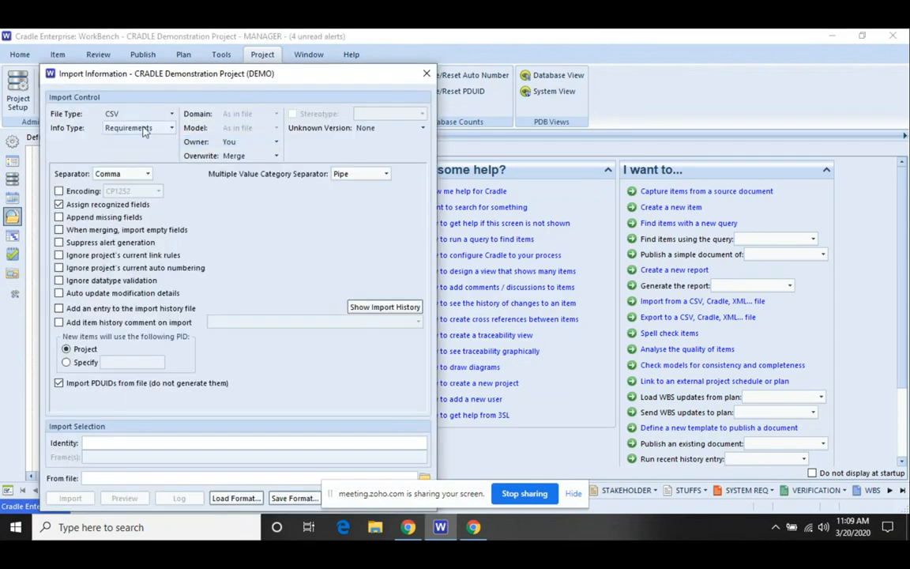
{"action": "left_click", "coordinate": [170, 127]}
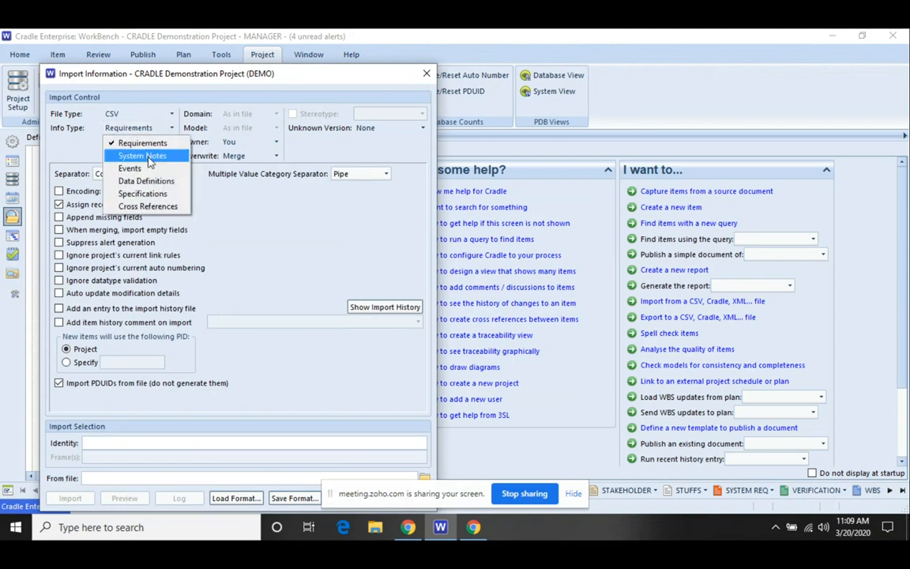
{"action": "left_click", "coordinate": [142, 155]}
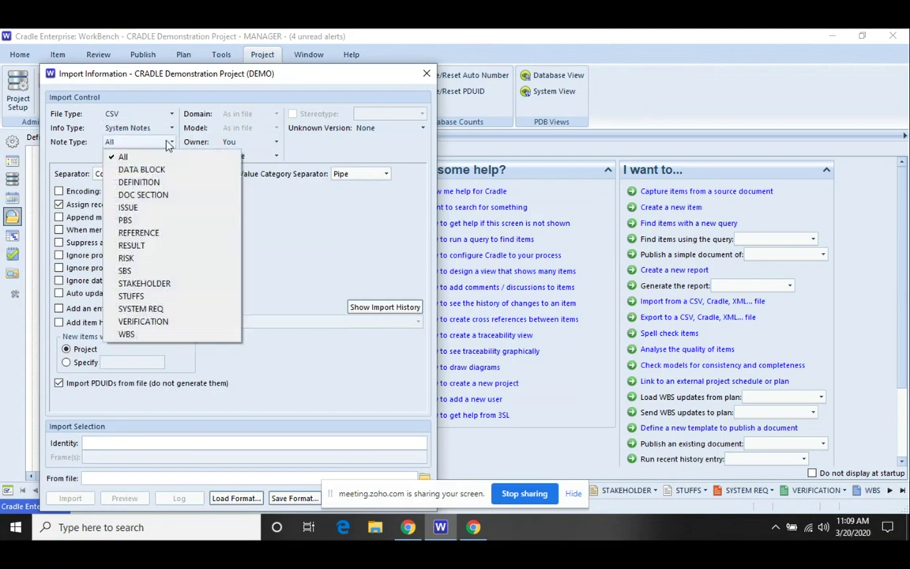
Restrict the import to VERIFICATION notes with the owner taken as in file.
{"action": "left_click", "coordinate": [142, 320]}
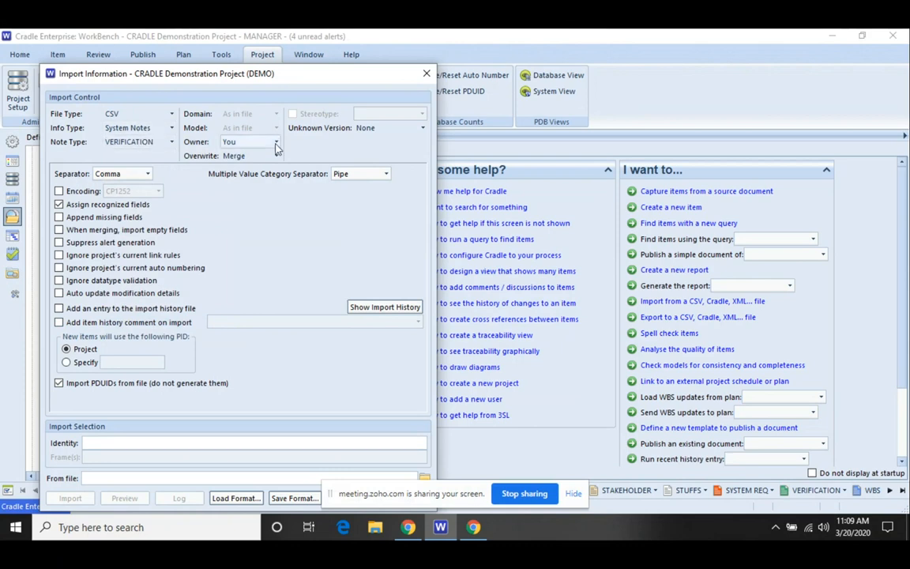
{"action": "left_click", "coordinate": [276, 142]}
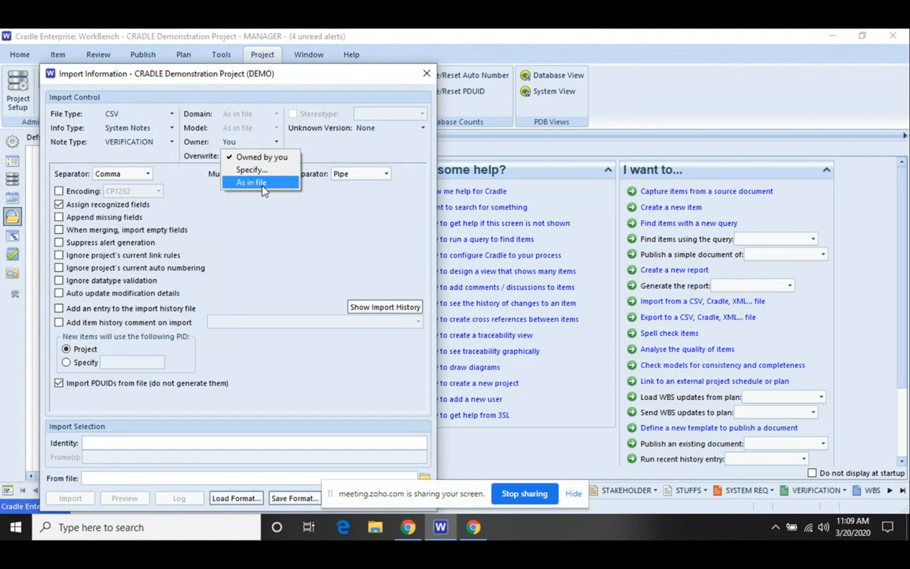
{"action": "left_click", "coordinate": [251, 183]}
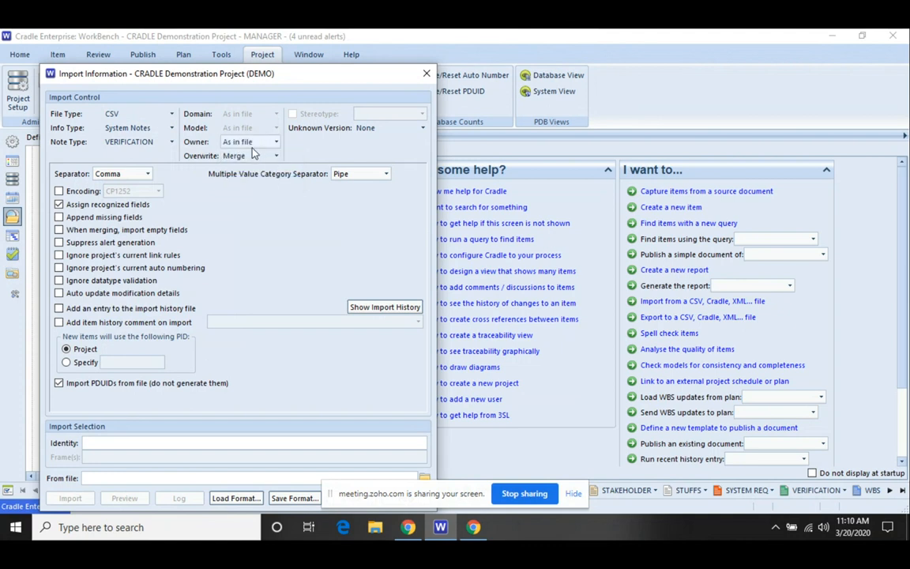
{"action": "mouse_move", "coordinate": [269, 155]}
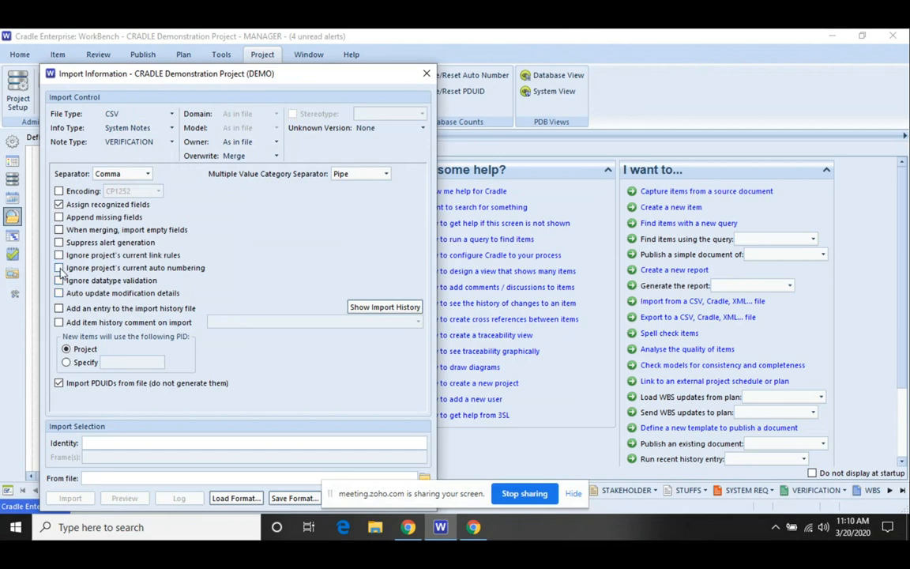
Ignore auto numbering, auto-update modification details, add history comment 'export import for mass edit', and read from edit to import.csv.
{"action": "left_click", "coordinate": [59, 267]}
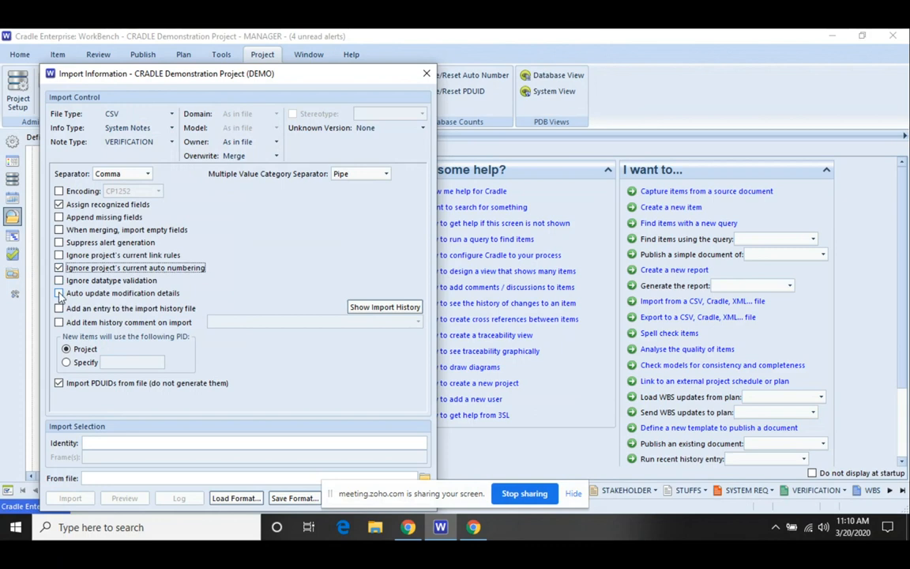
{"action": "left_click", "coordinate": [58, 293]}
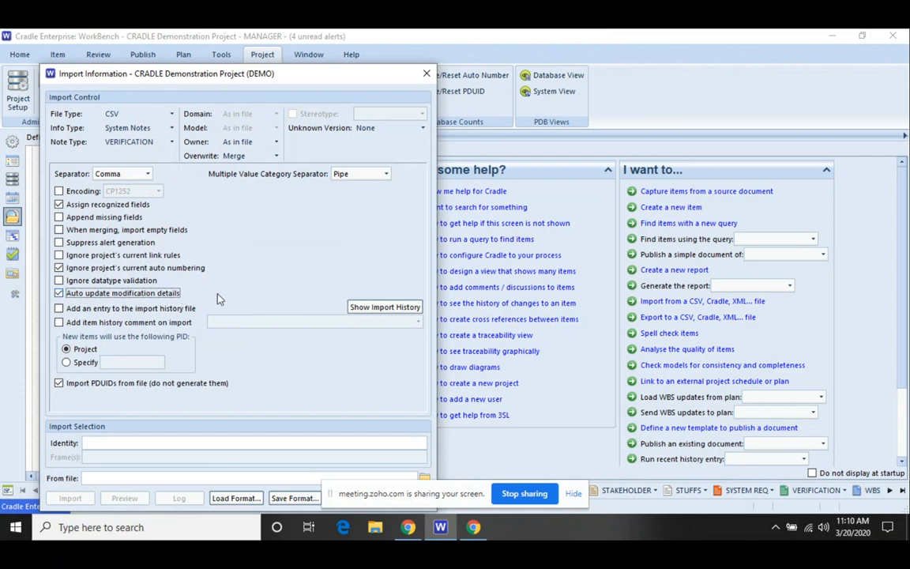
{"action": "mouse_move", "coordinate": [188, 304]}
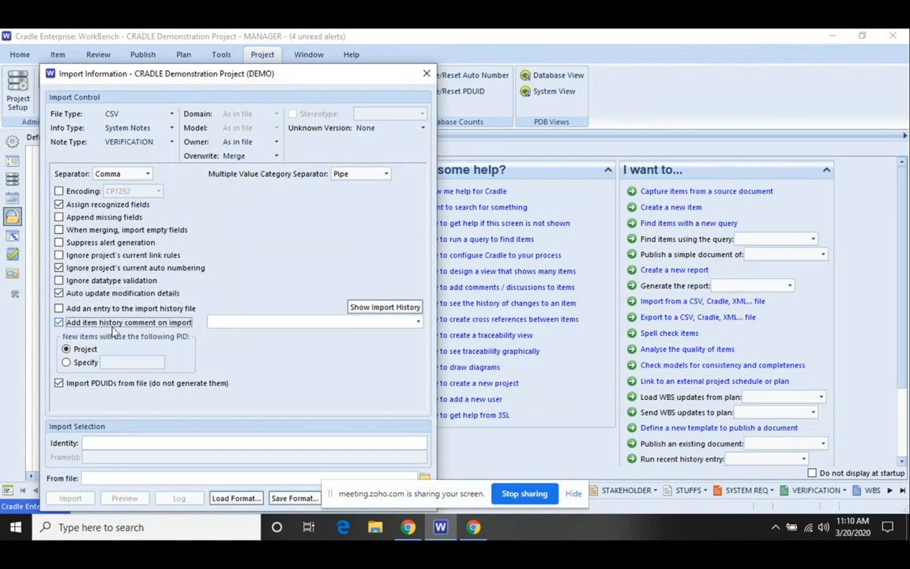
{"action": "mouse_move", "coordinate": [262, 325]}
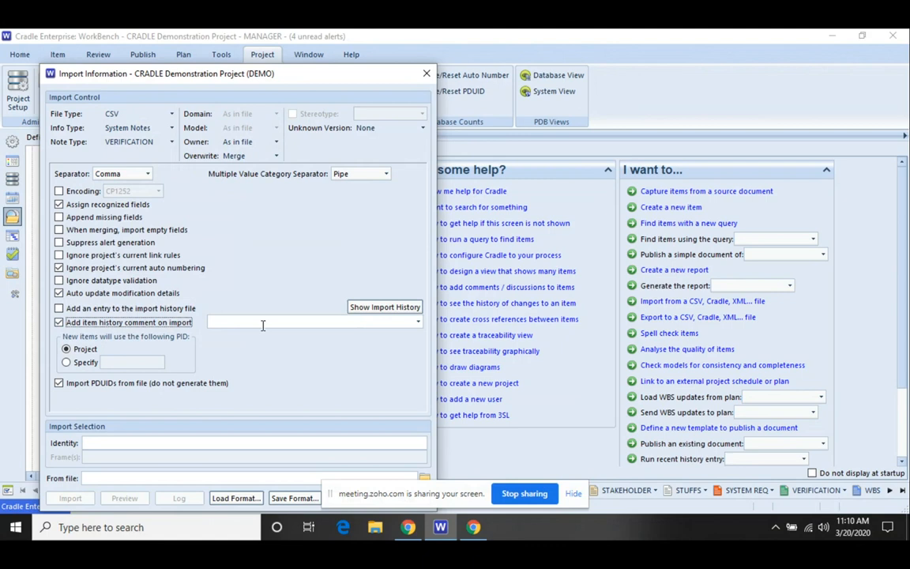
{"action": "left_click", "coordinate": [417, 322]}
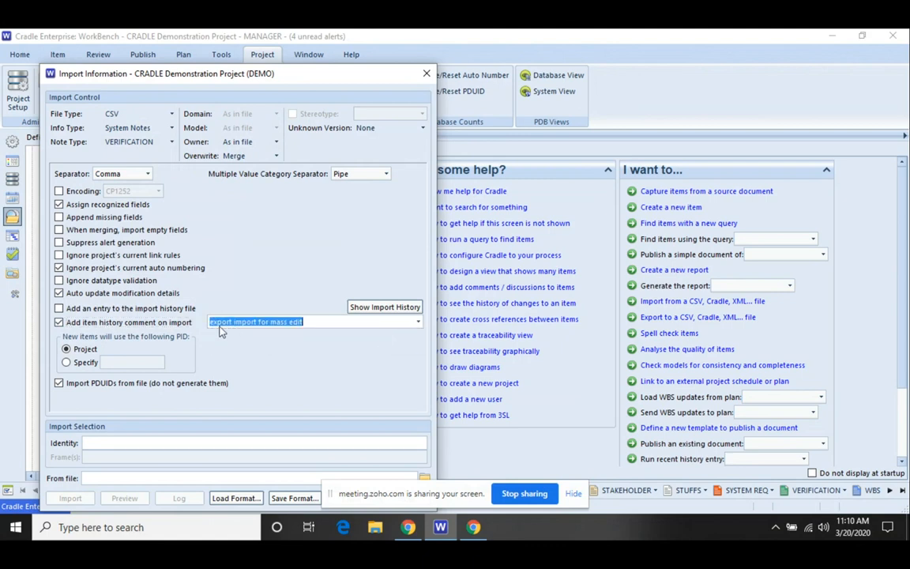
{"action": "mouse_move", "coordinate": [263, 332]}
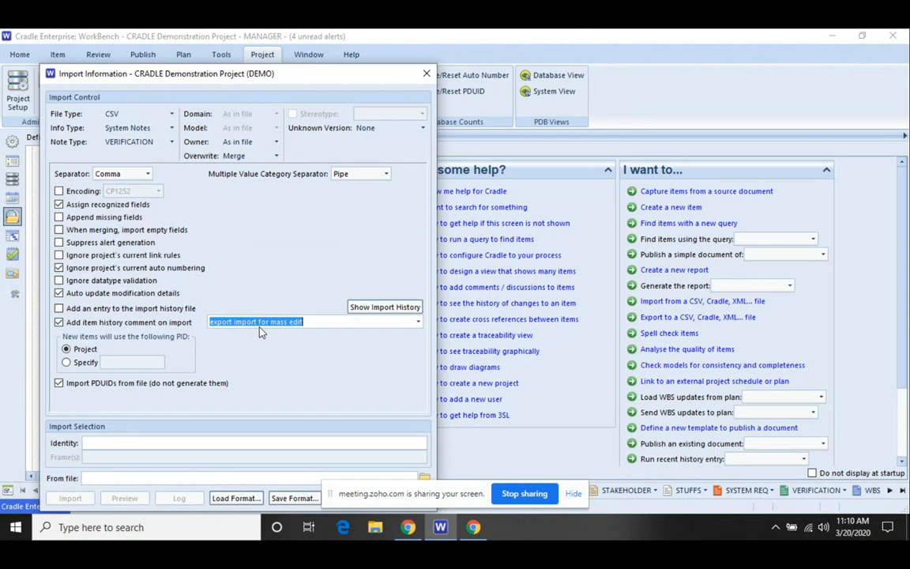
{"action": "mouse_move", "coordinate": [301, 306]}
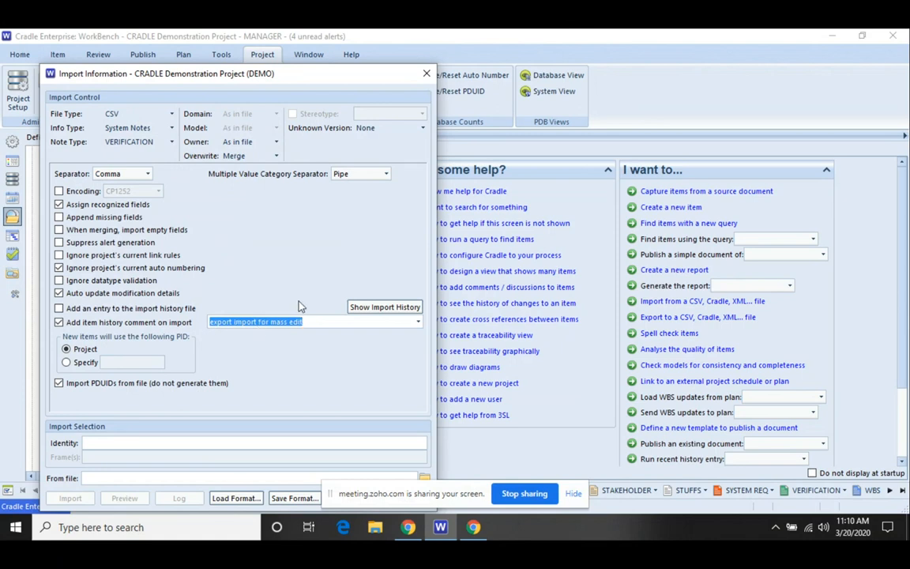
{"action": "mouse_move", "coordinate": [212, 472]}
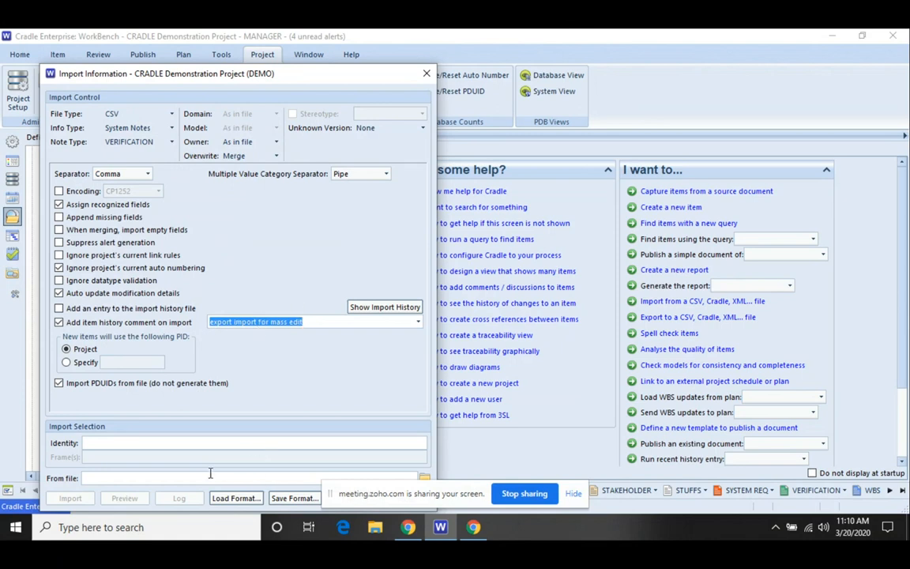
{"action": "left_click", "coordinate": [424, 477]}
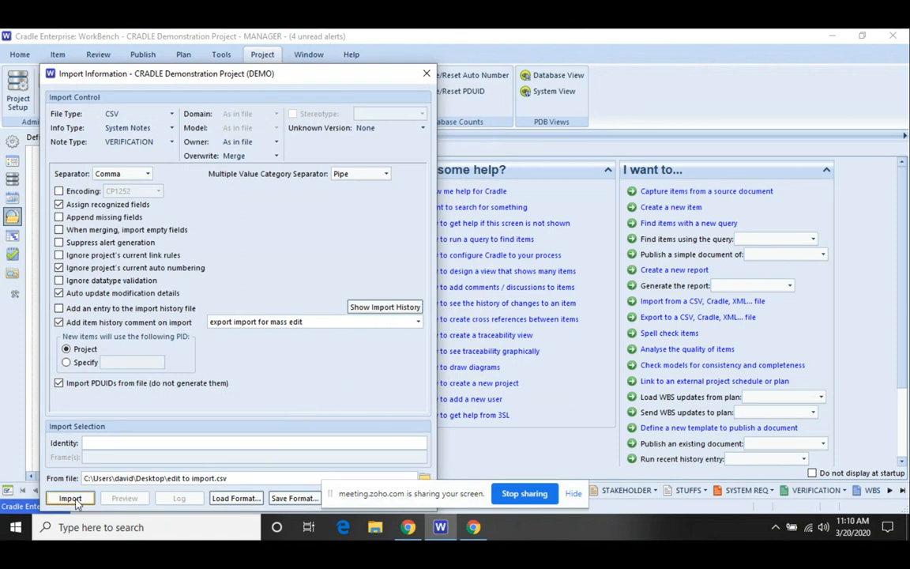
Run the import, accept the field mapping, dismiss the status report and close the import window.
{"action": "left_click", "coordinate": [70, 498]}
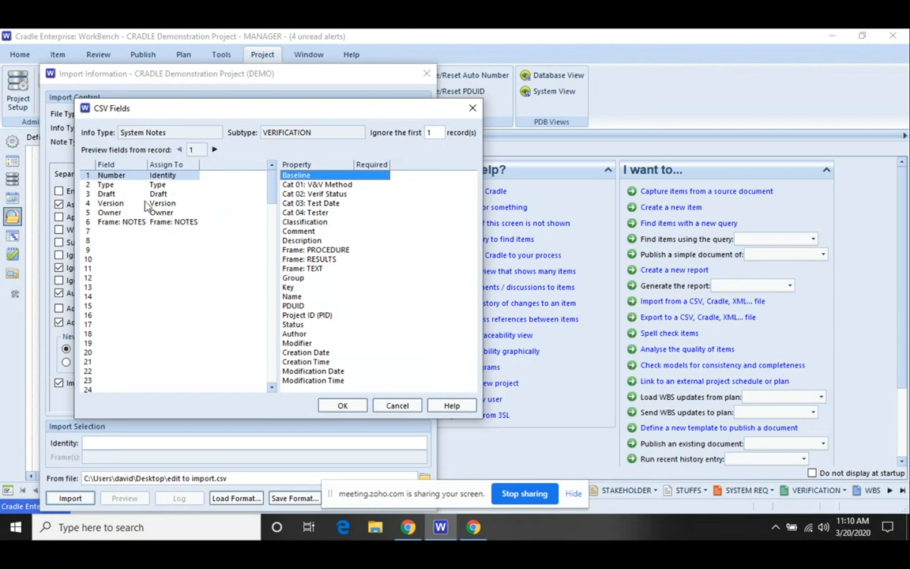
{"action": "mouse_move", "coordinate": [168, 256]}
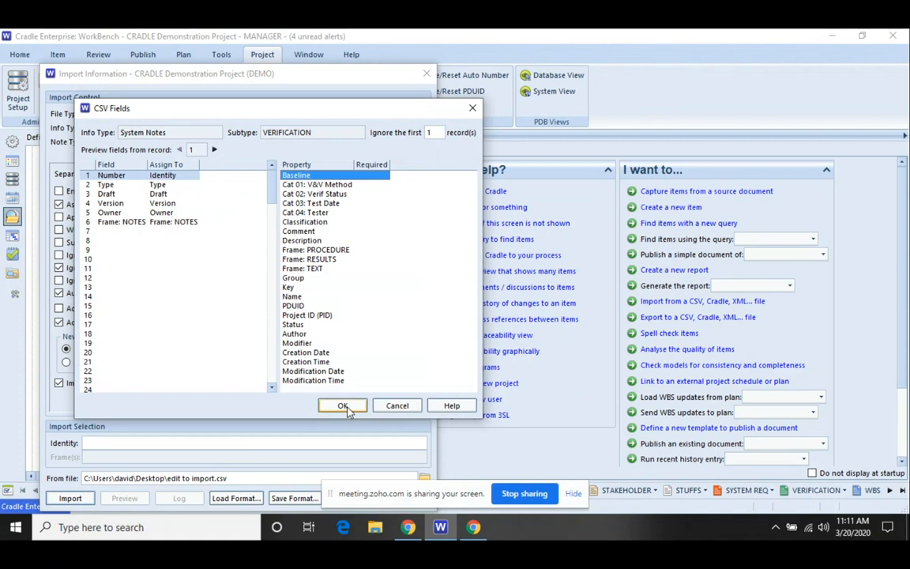
{"action": "left_click", "coordinate": [341, 405]}
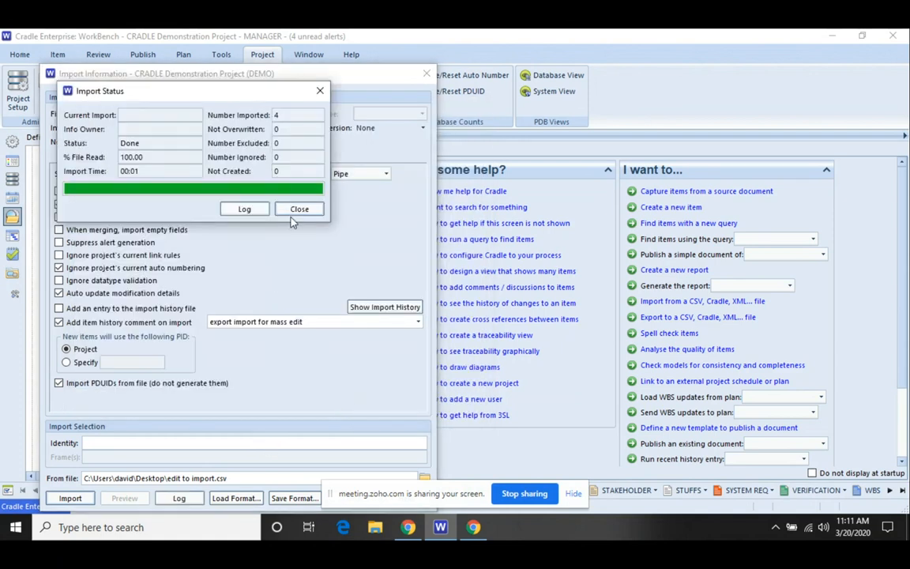
{"action": "left_click", "coordinate": [298, 209]}
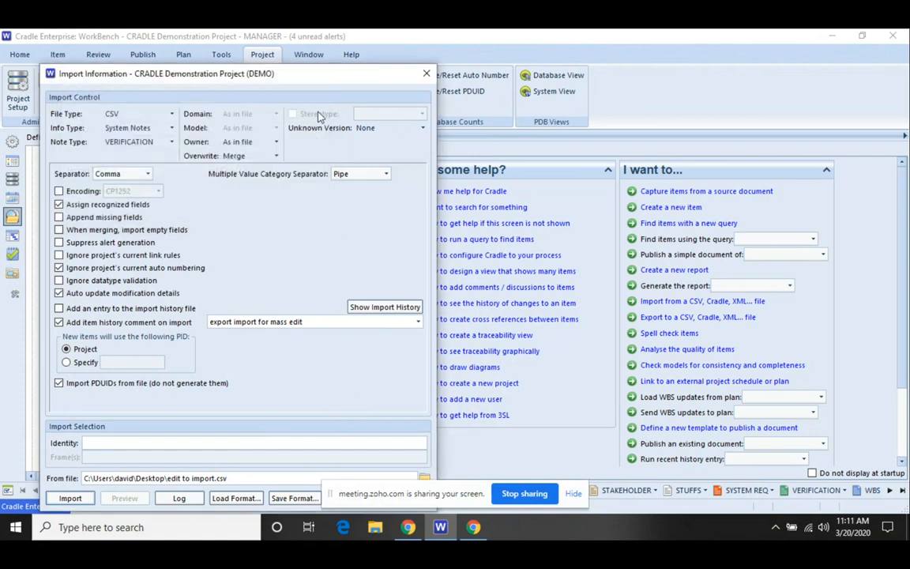
{"action": "left_click_drag", "start_coordinate": [237, 75], "coordinate": [237, 46]}
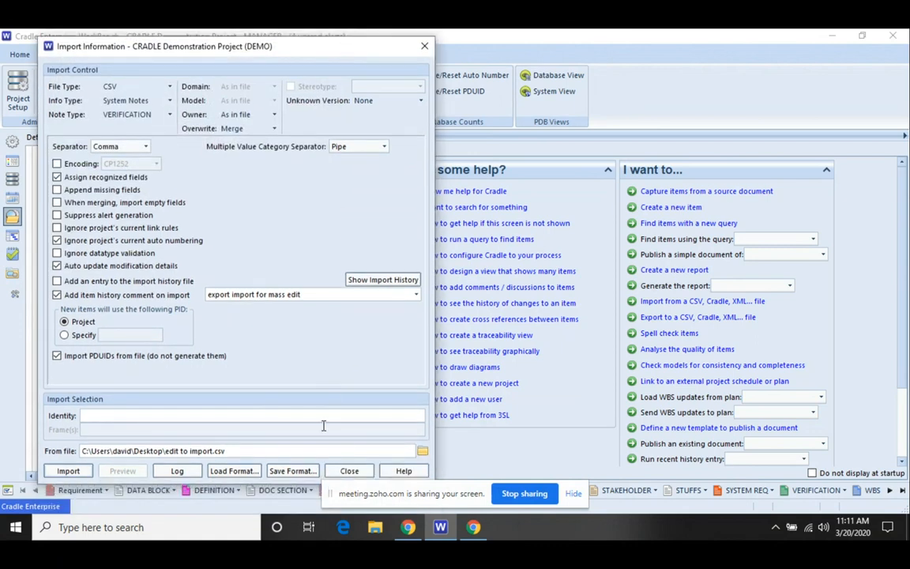
{"action": "left_click", "coordinate": [347, 471]}
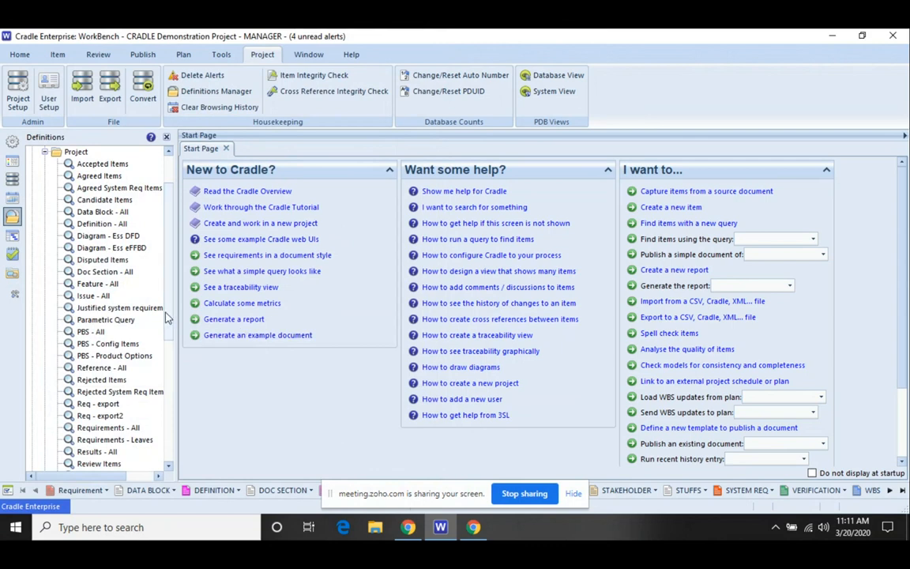
Locate and run the saved VERIFICATION - export 2 query from the Definitions tree.
{"action": "scroll", "scroll_direction": "down", "scroll_amount": 3}
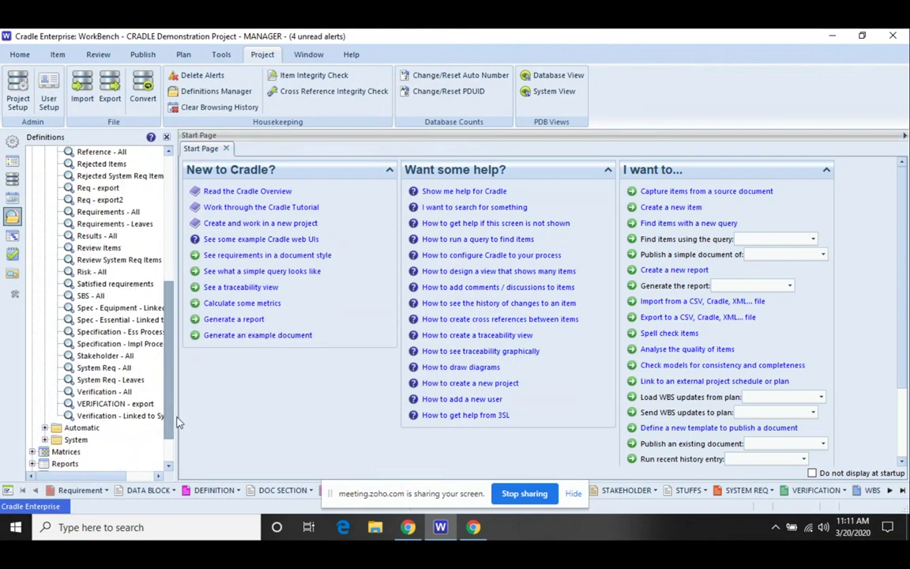
{"action": "scroll", "scroll_direction": "down", "scroll_amount": 3}
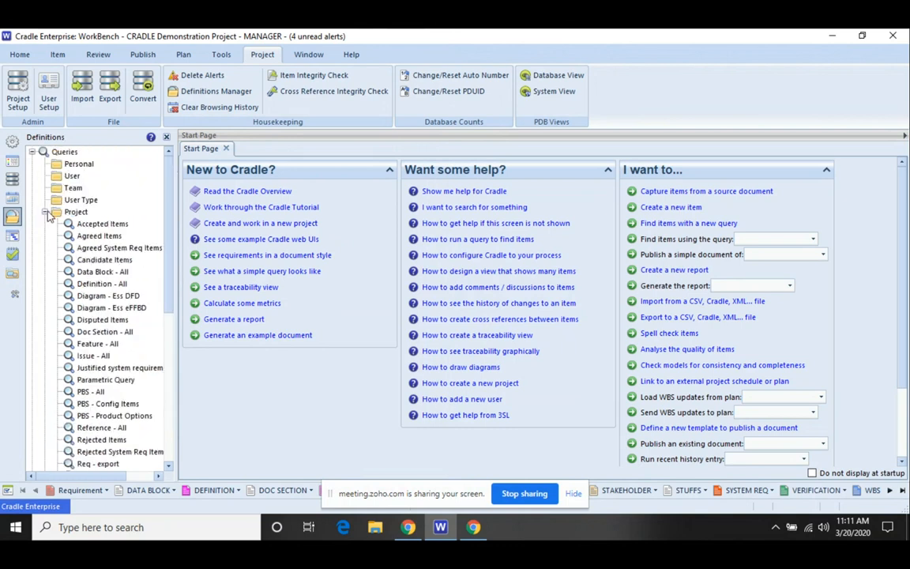
{"action": "scroll", "scroll_direction": "down", "scroll_amount": 3}
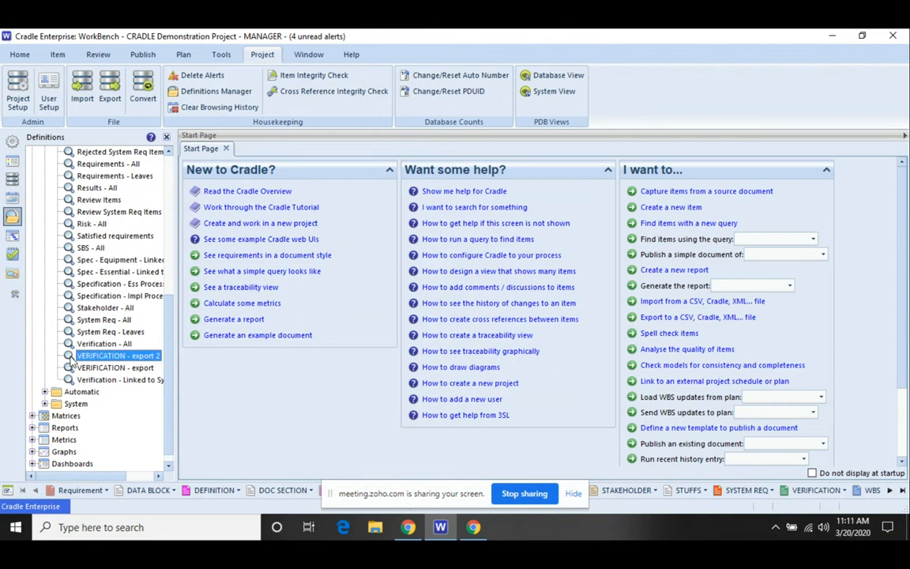
{"action": "double_click", "coordinate": [118, 354]}
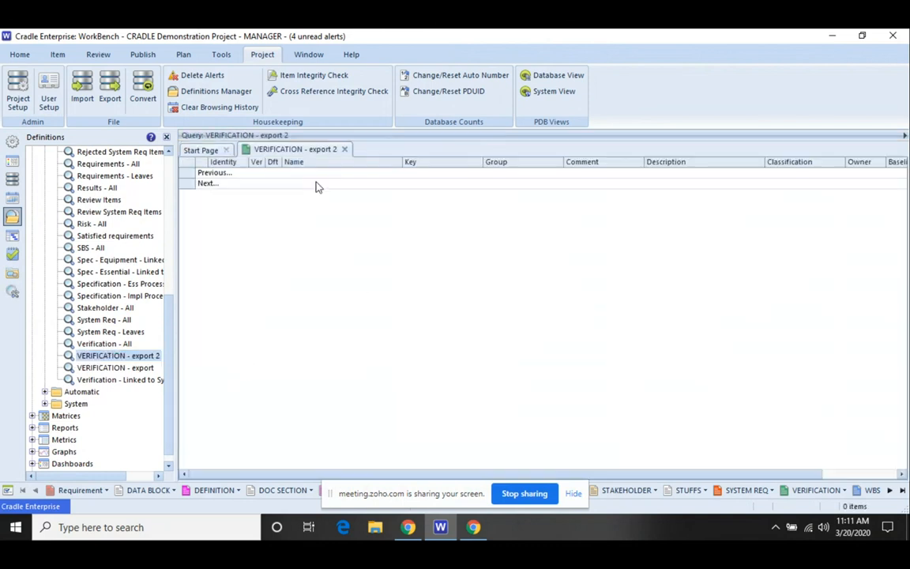
{"action": "mouse_move", "coordinate": [301, 176]}
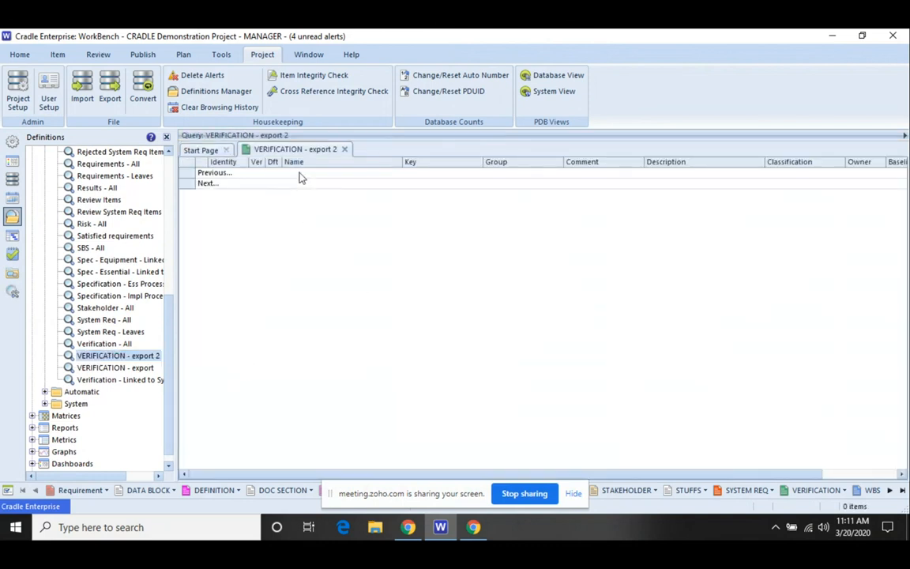
{"action": "mouse_move", "coordinate": [367, 114]}
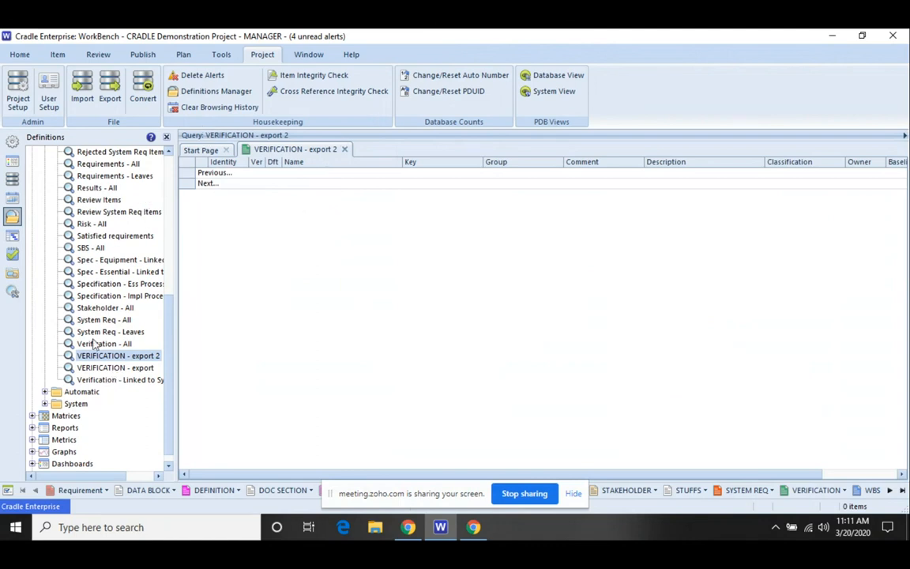
Filter the Verification - All query on NOTES matching 'process value is equal to', then close the details.
{"action": "double_click", "coordinate": [105, 343]}
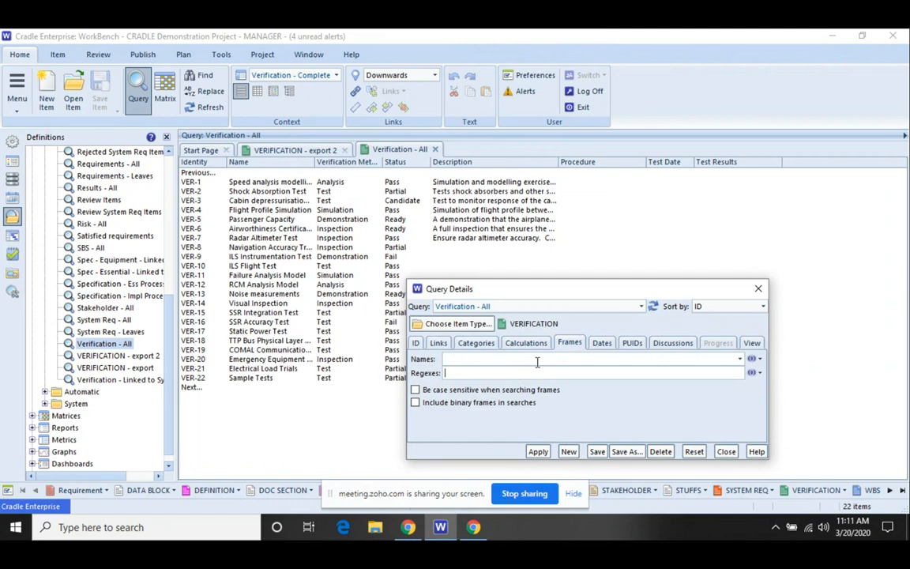
{"action": "left_click", "coordinate": [752, 373]}
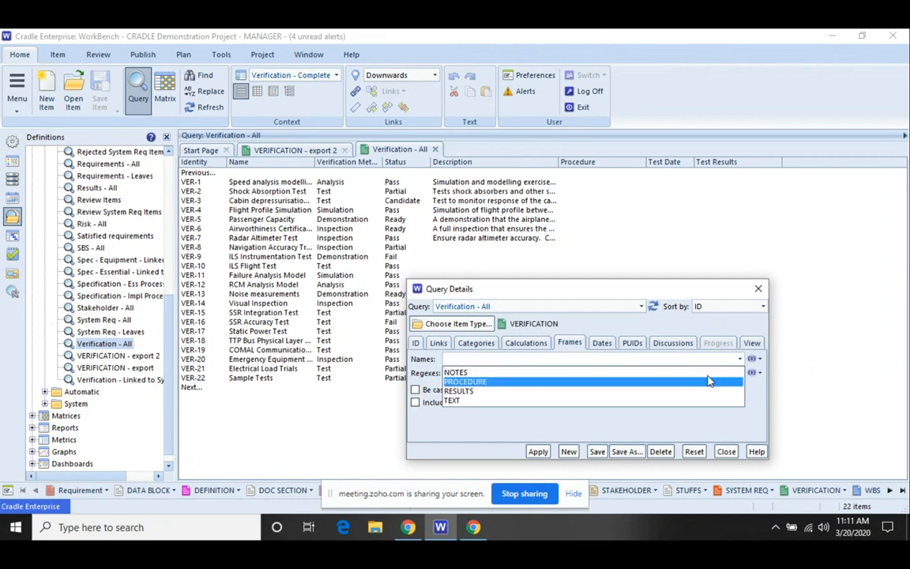
{"action": "left_click", "coordinate": [455, 373]}
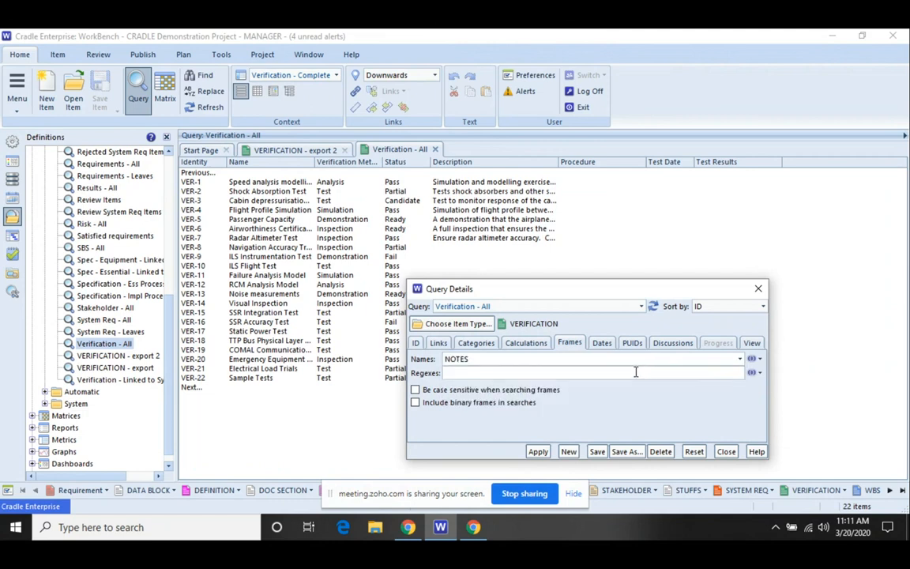
{"action": "type", "text": "proj"}
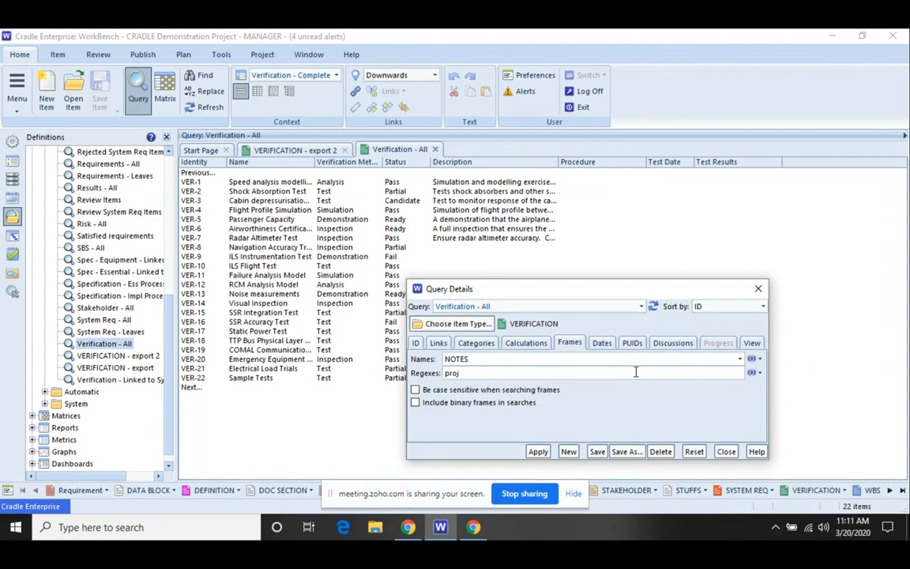
{"action": "type", "text": "process value"}
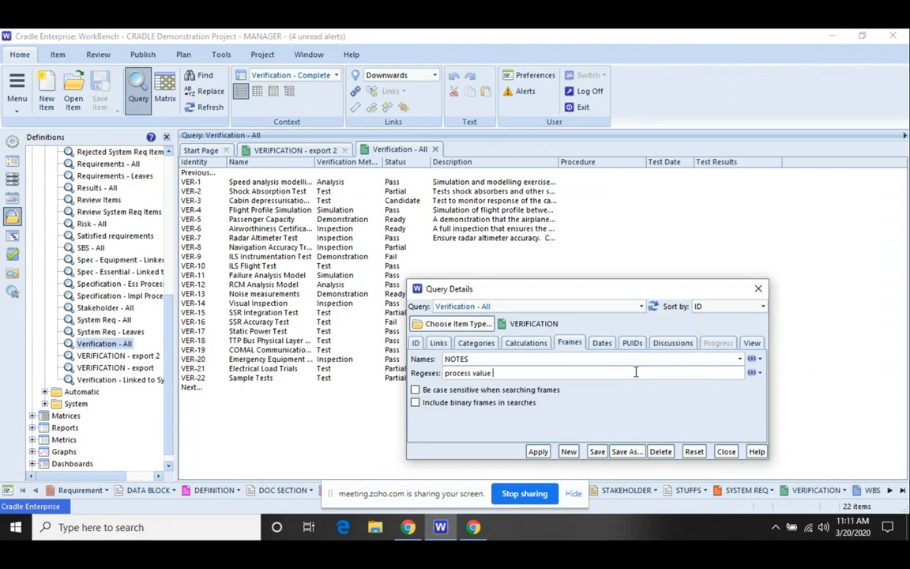
{"action": "type", "text": "is equal"}
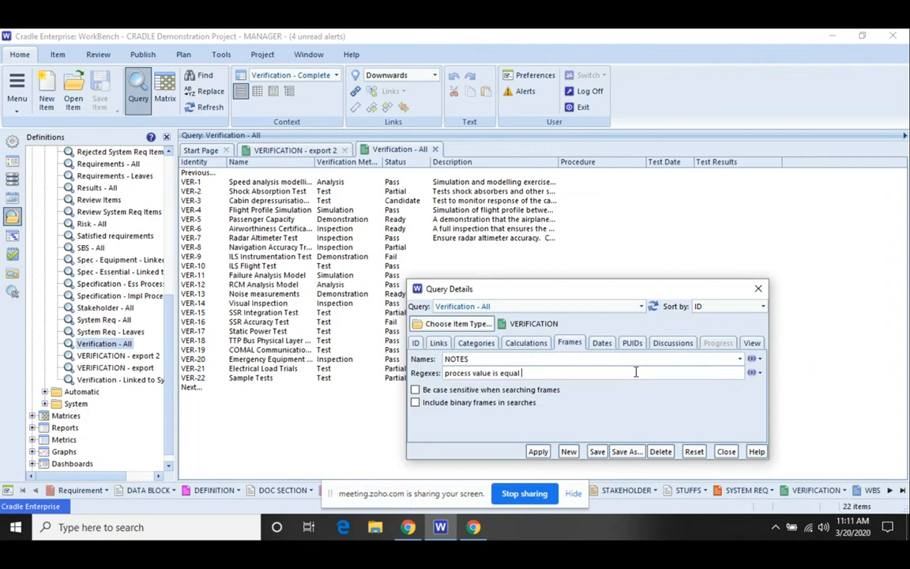
{"action": "type", "text": "to"}
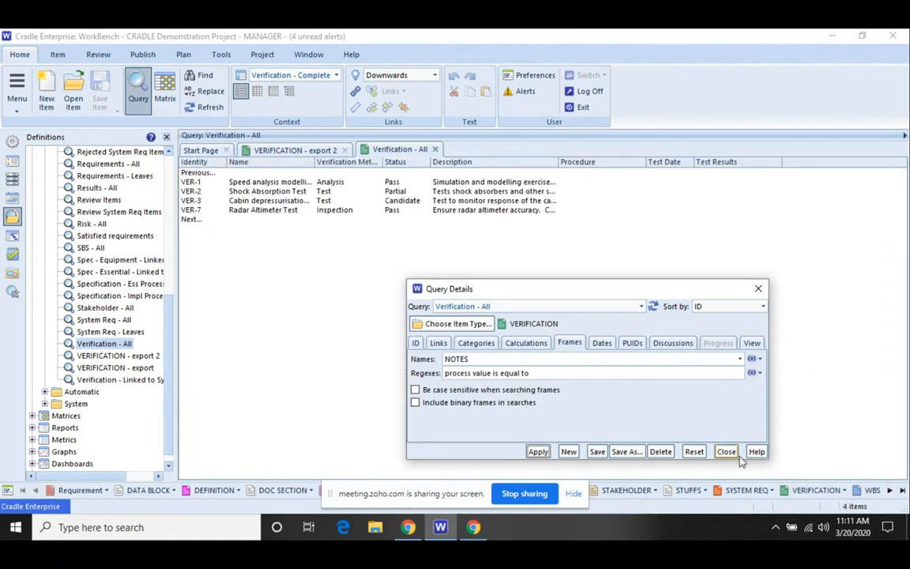
{"action": "left_click", "coordinate": [725, 451]}
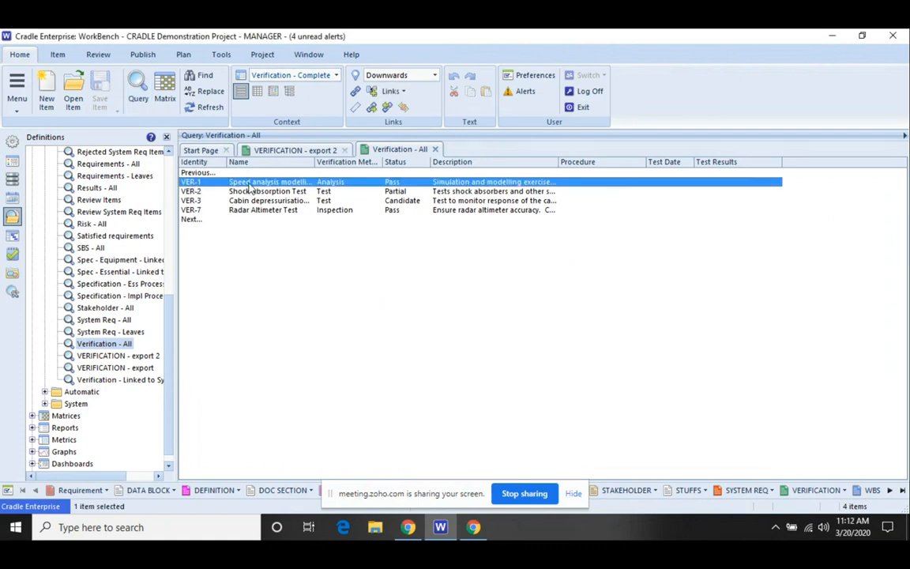
{"action": "double_click", "coordinate": [269, 182]}
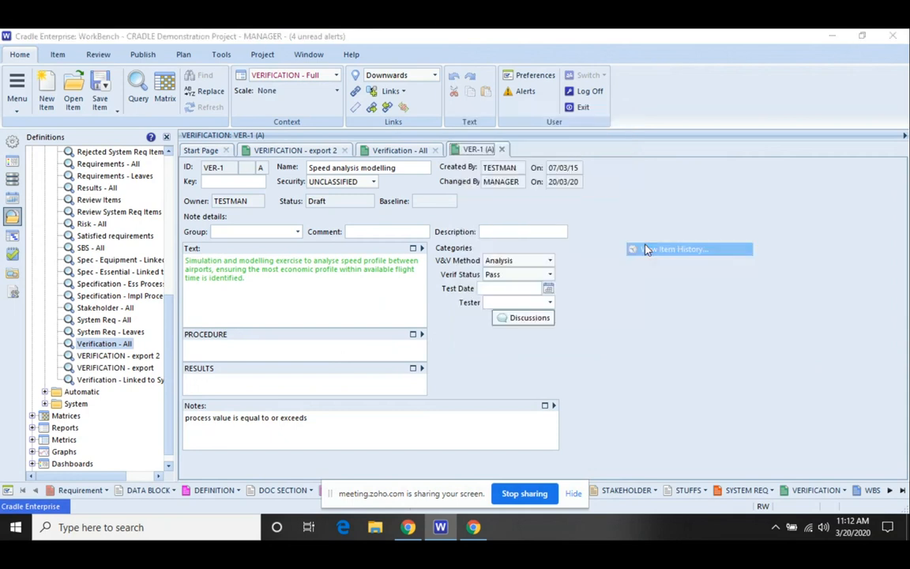
{"action": "left_click", "coordinate": [676, 250]}
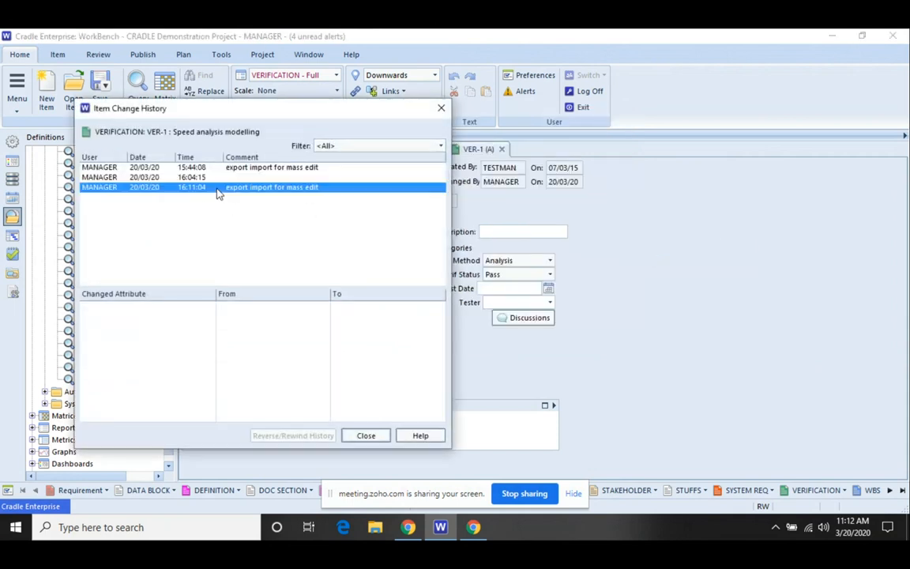
{"action": "left_click", "coordinate": [272, 186]}
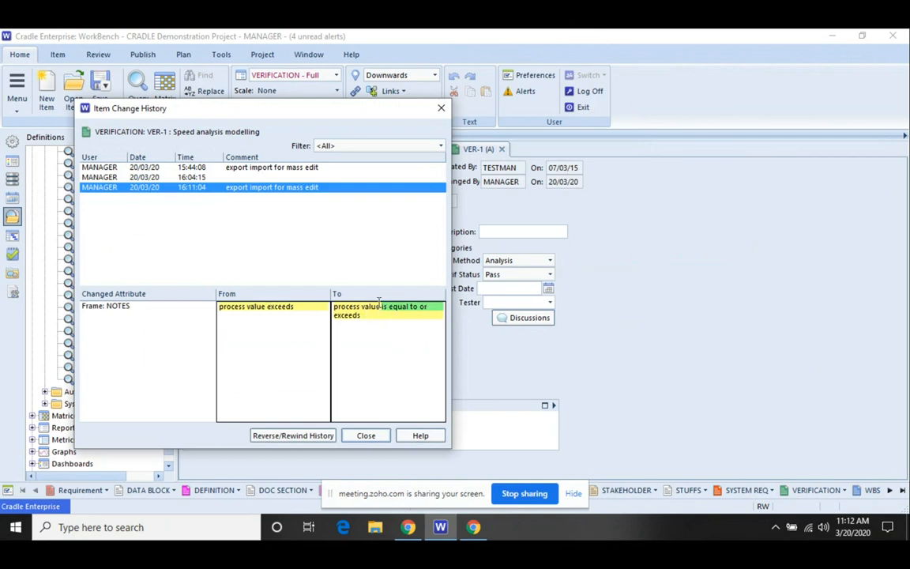
{"action": "mouse_move", "coordinate": [123, 199]}
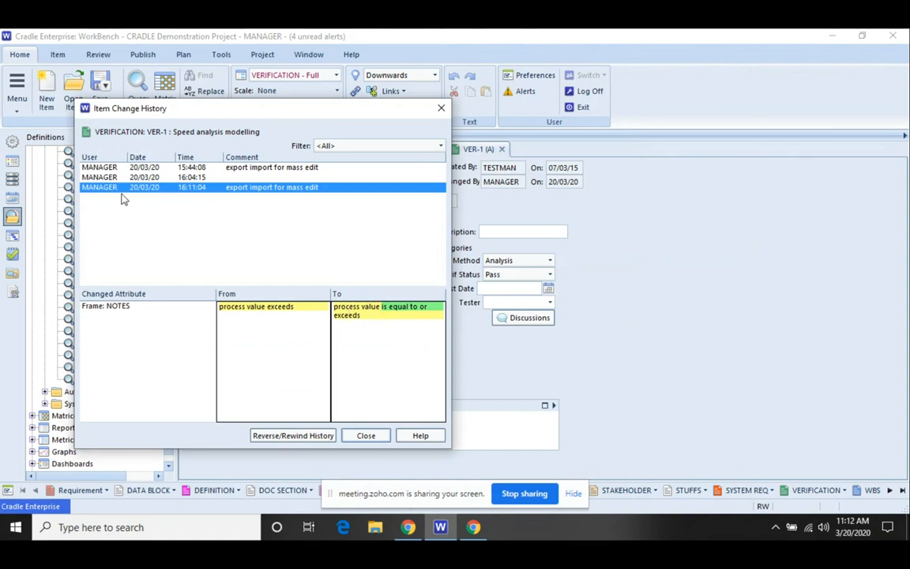
{"action": "mouse_move", "coordinate": [142, 196]}
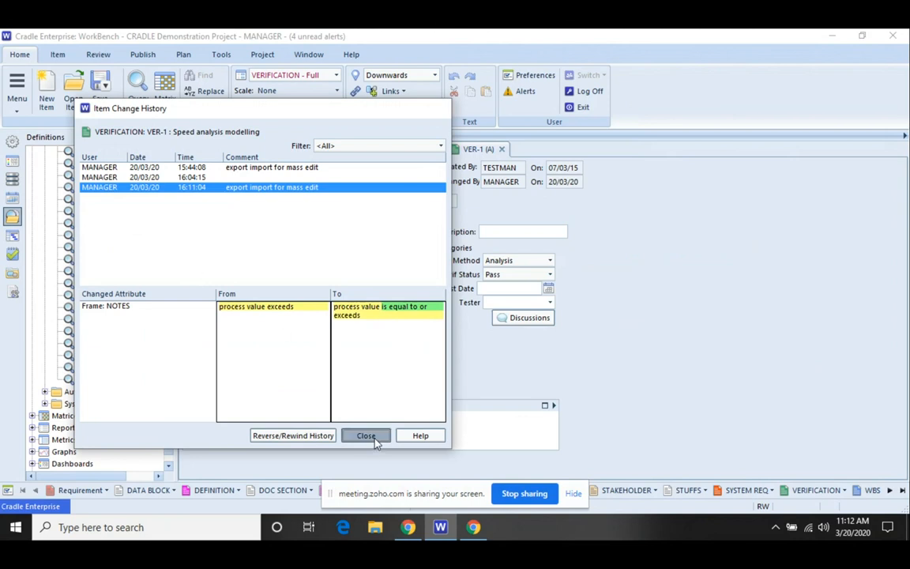
{"action": "left_click", "coordinate": [367, 436]}
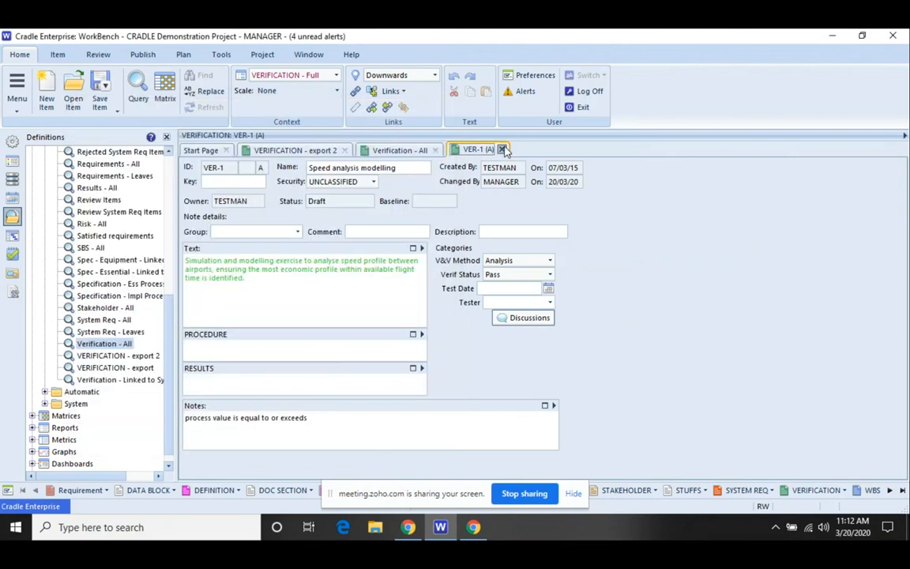
{"action": "left_click", "coordinate": [502, 148]}
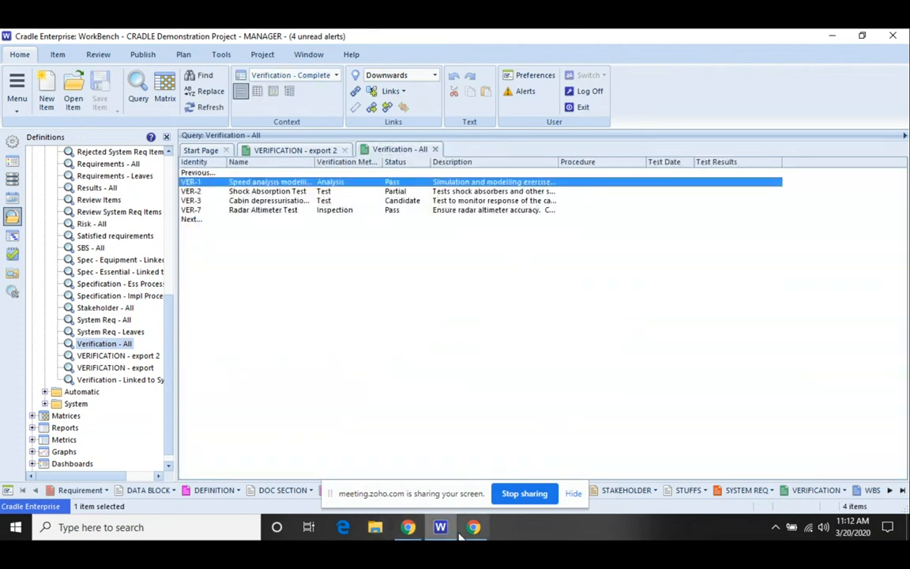
Switch to the Zoho Meeting presenter tab showing the screen still shared.
{"action": "left_click", "coordinate": [472, 528]}
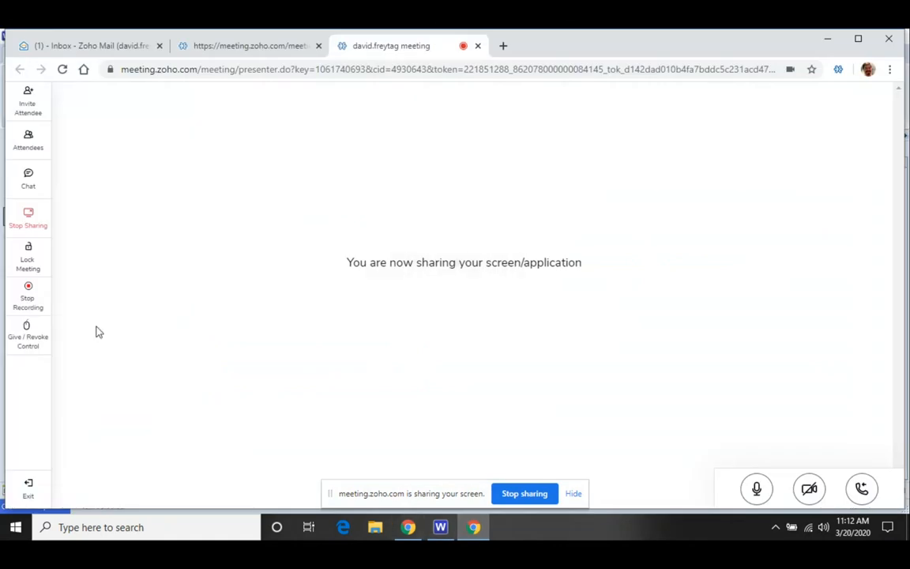
{"action": "mouse_move", "coordinate": [28, 297]}
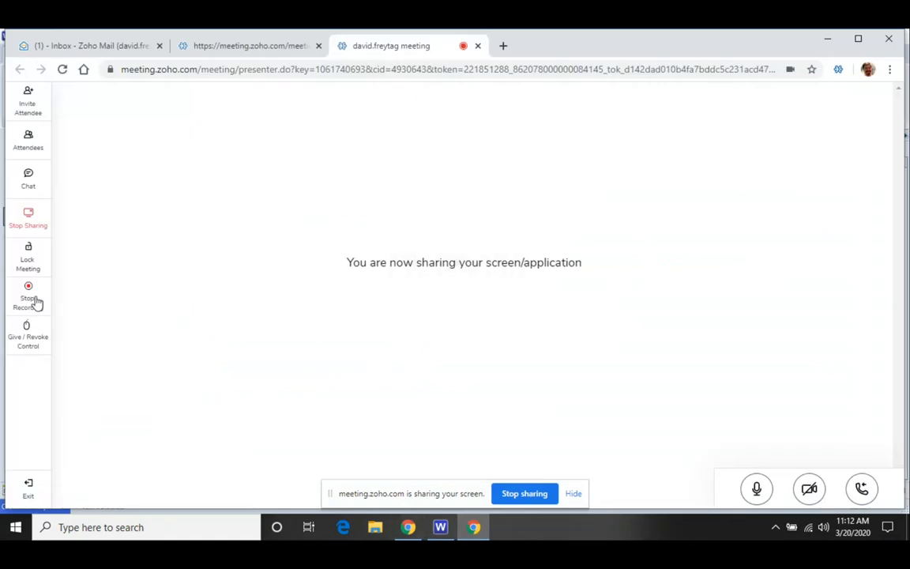
{"action": "mouse_move", "coordinate": [30, 303]}
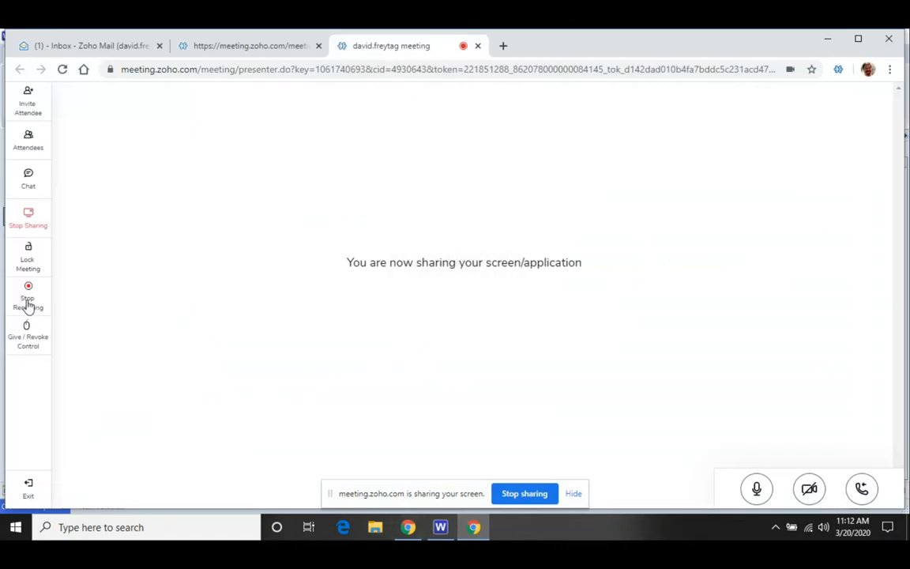